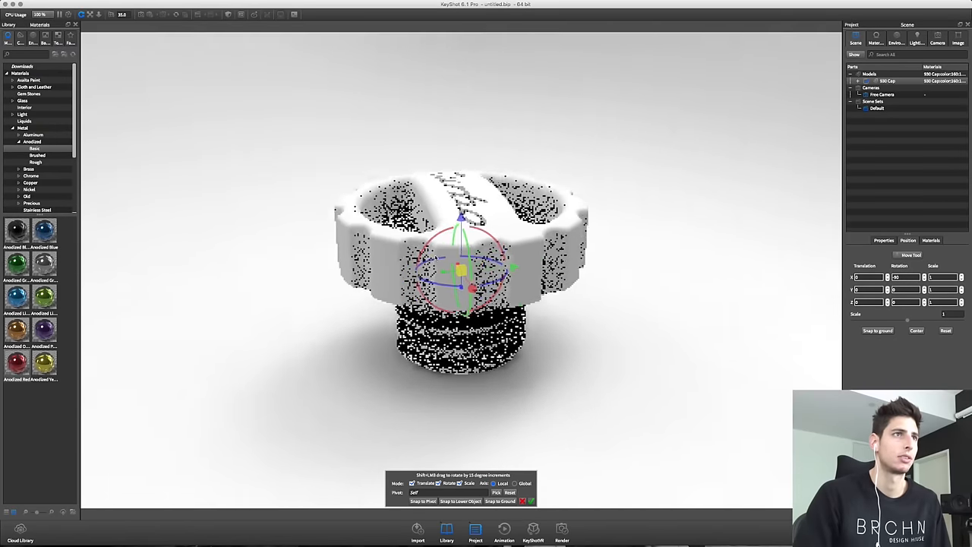
Step: Switch the camera to orthographic and tip the turbo cap onto its side
left_click(937, 38)
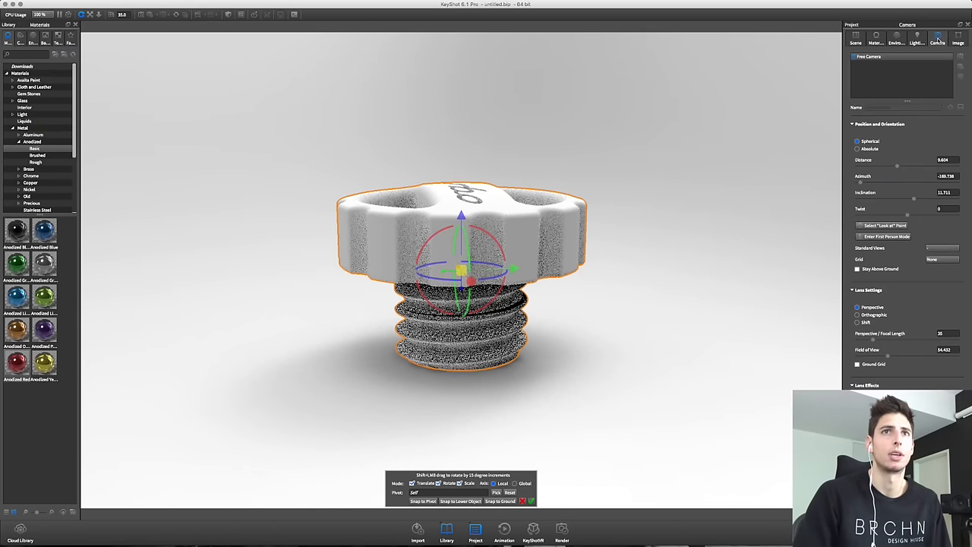
left_click(858, 315)
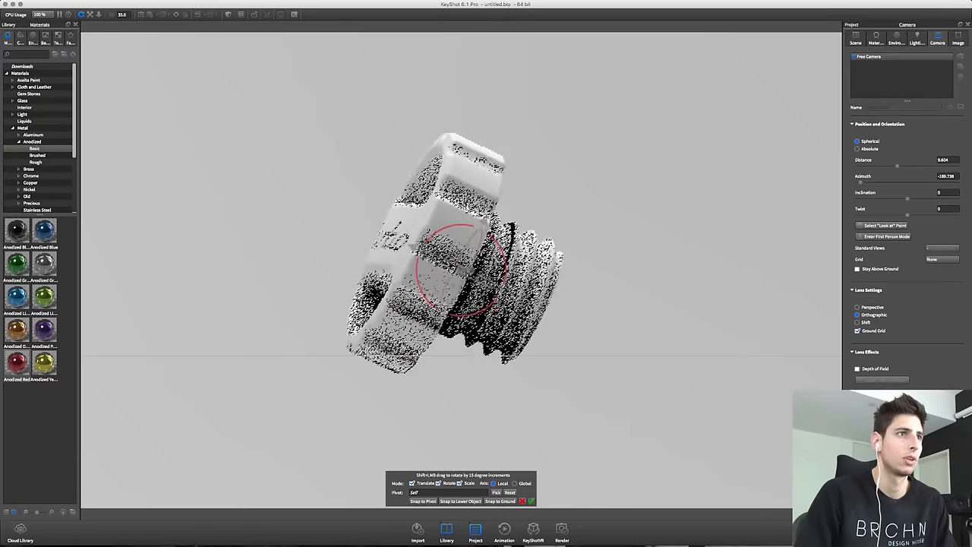
left_click_drag(456, 266, 491, 224)
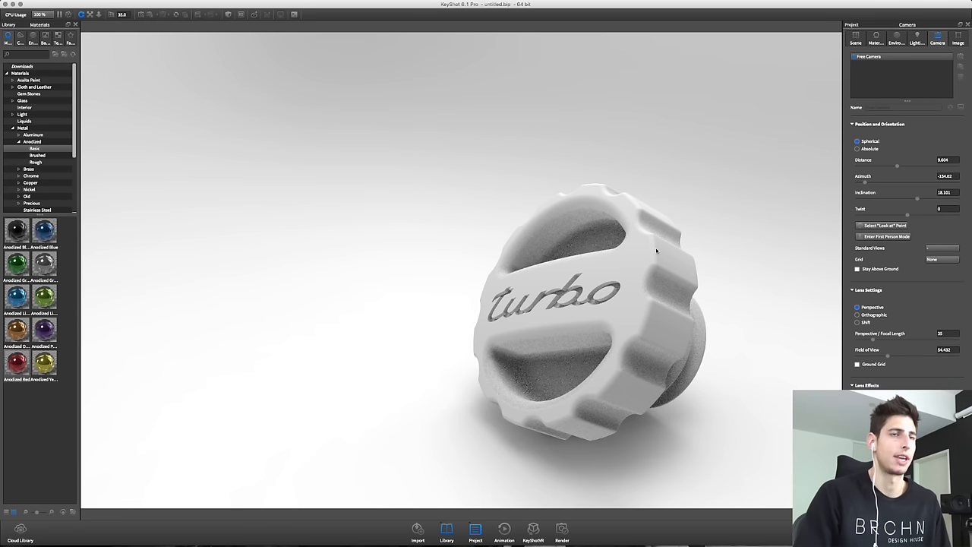
Step: Orbit slightly around the tilted cap and store the view as Camera 1
left_click_drag(657, 250, 528, 315)
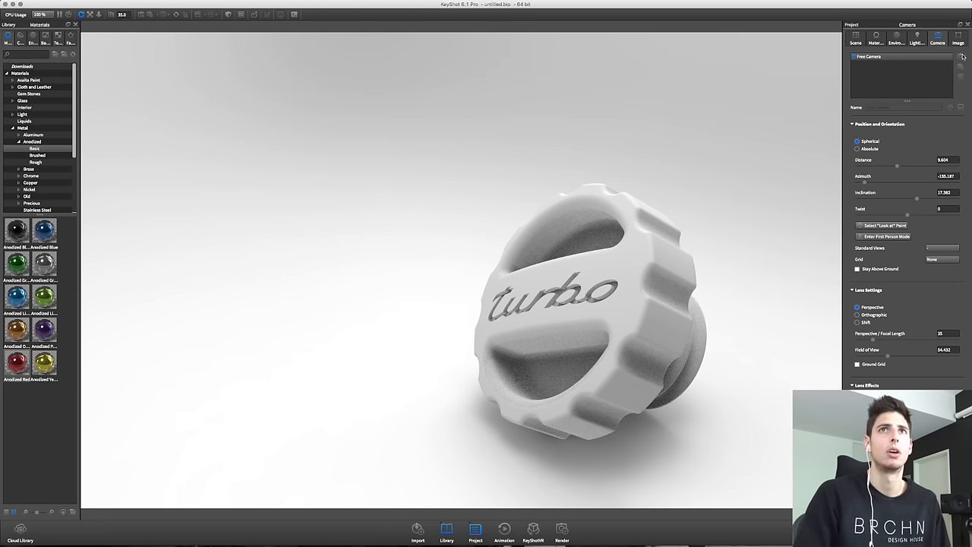
left_click(949, 64)
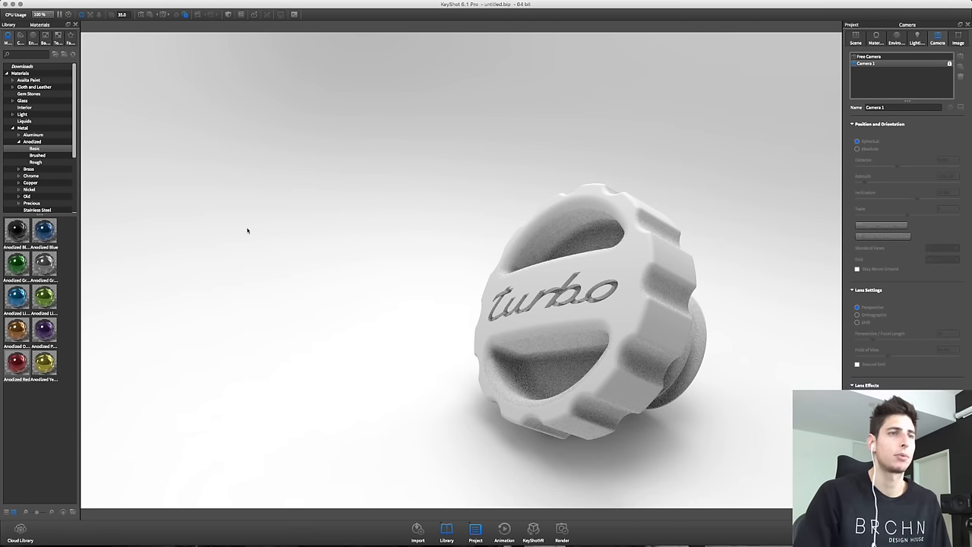
mouse_move(363, 231)
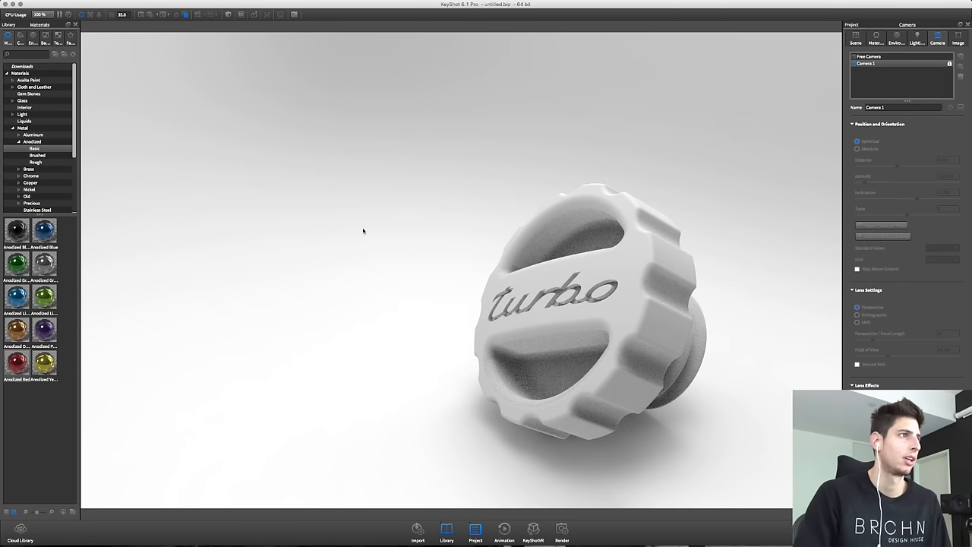
mouse_move(339, 232)
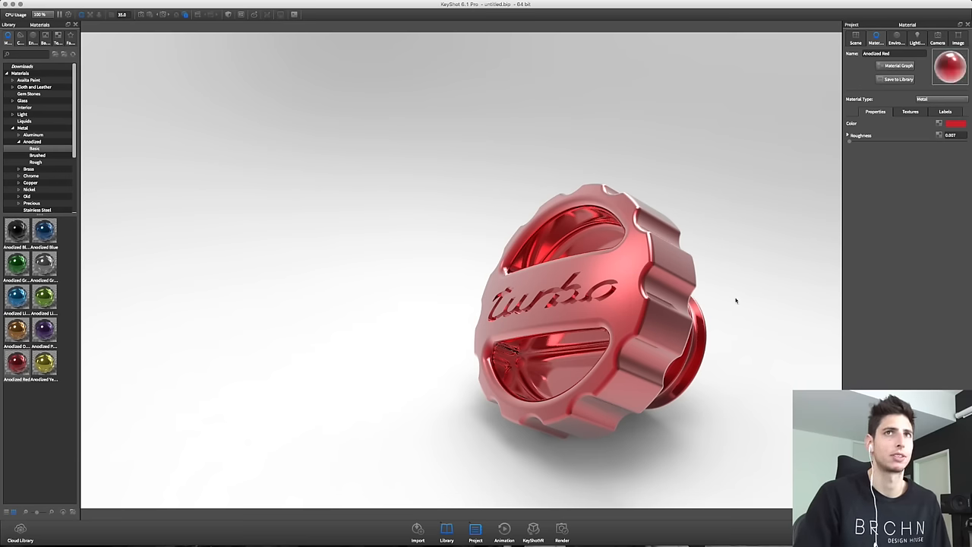
mouse_move(739, 296)
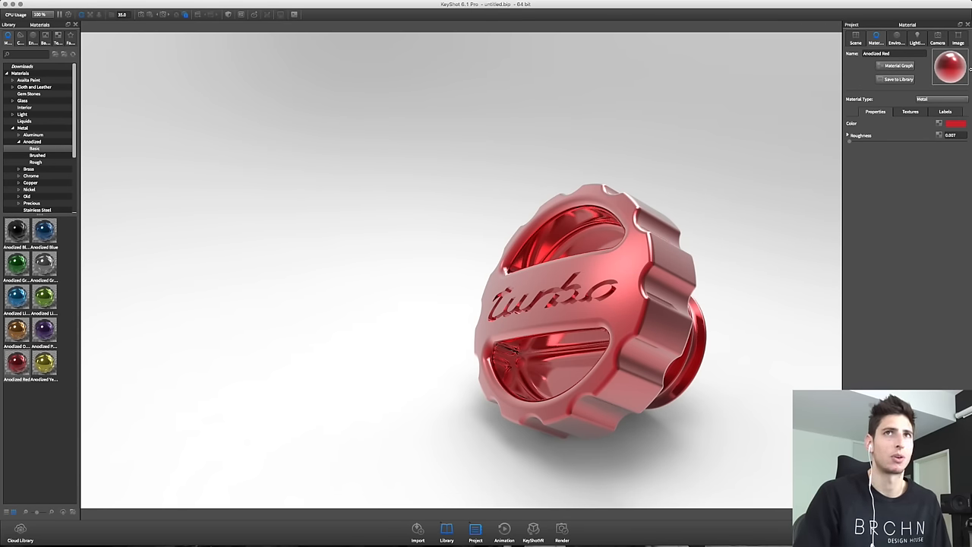
Step: In the Material Graph, drive the red metal's bump with an angled Brushed texture
left_click(897, 65)
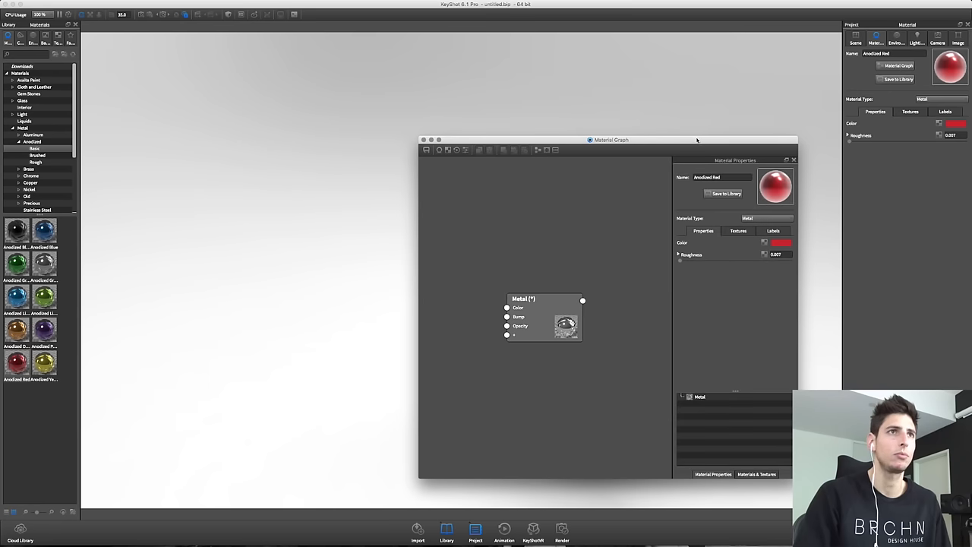
left_click_drag(612, 139, 370, 104)
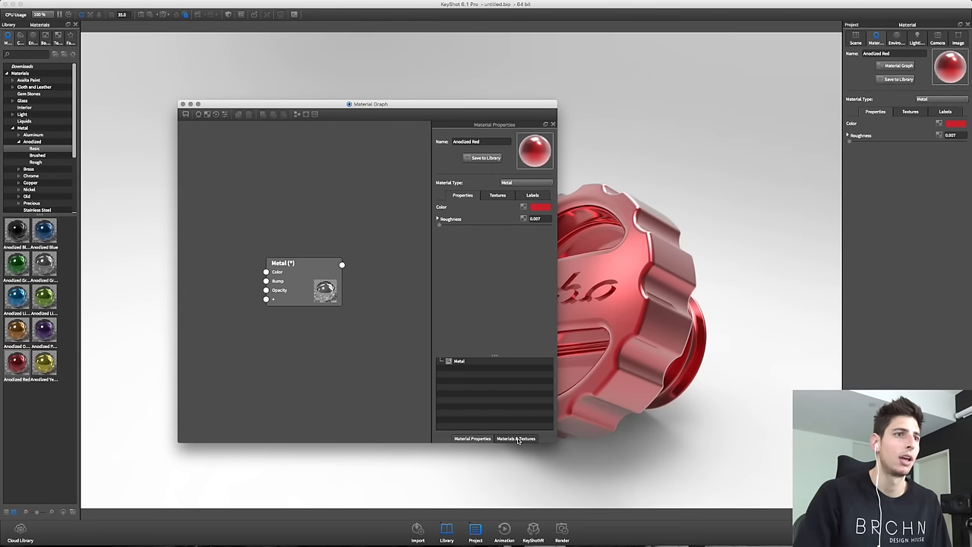
left_click(517, 439)
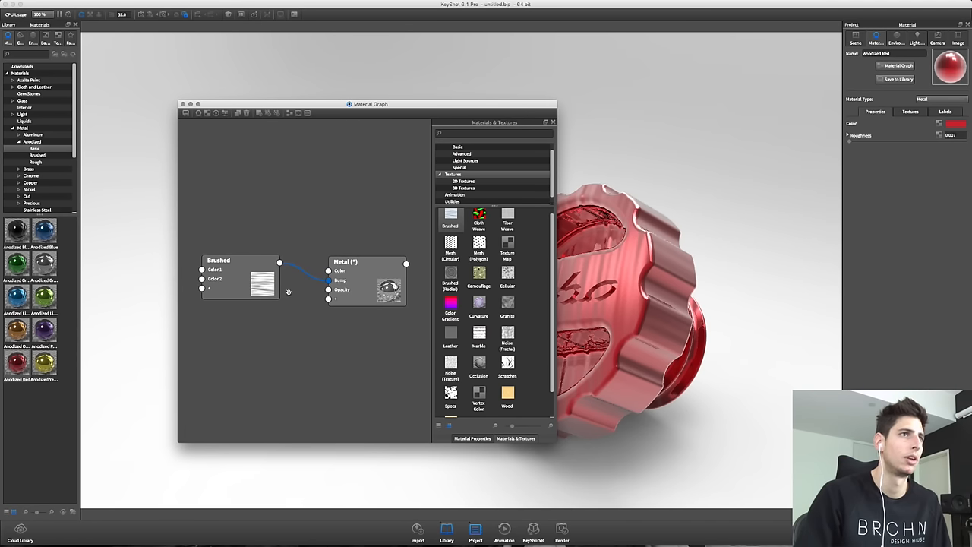
left_click(472, 439)
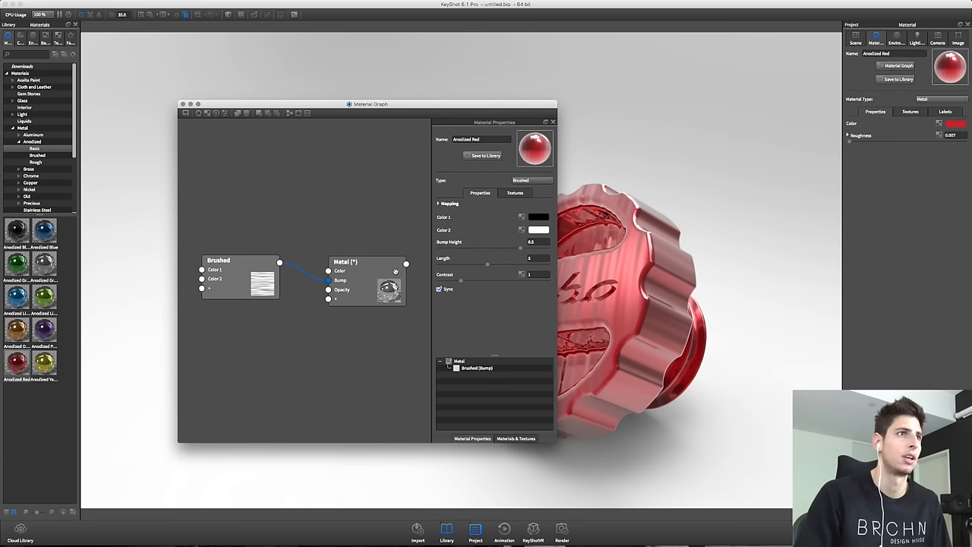
left_click(497, 192)
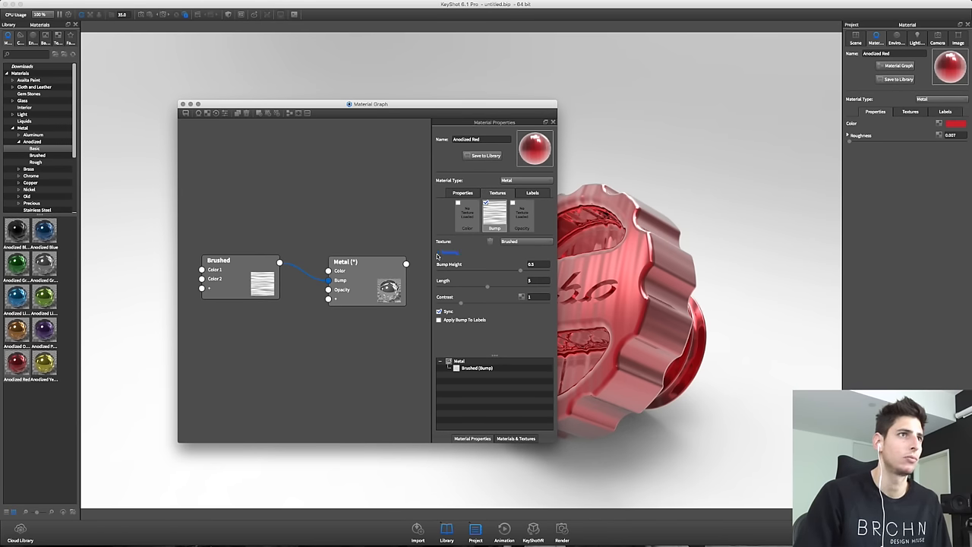
left_click(439, 251)
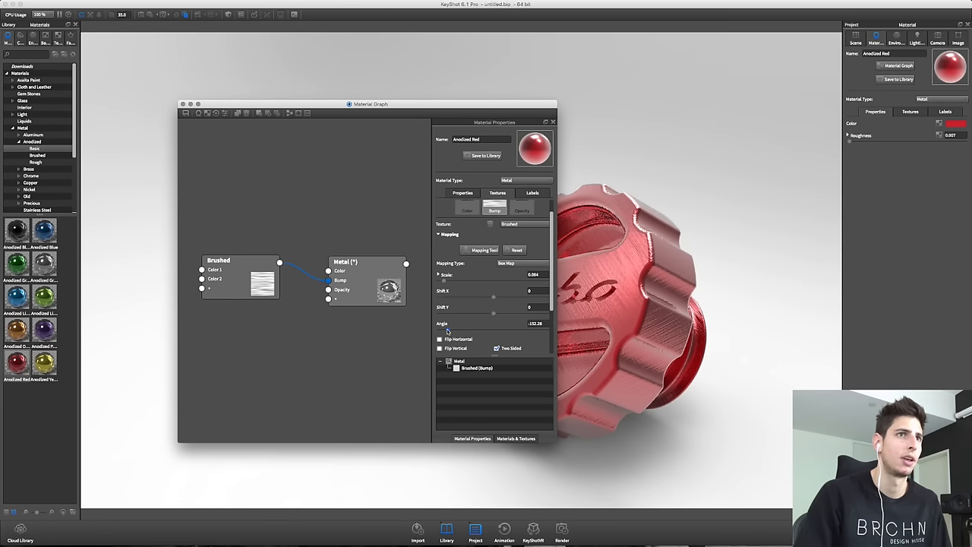
left_click_drag(370, 104, 241, 117)
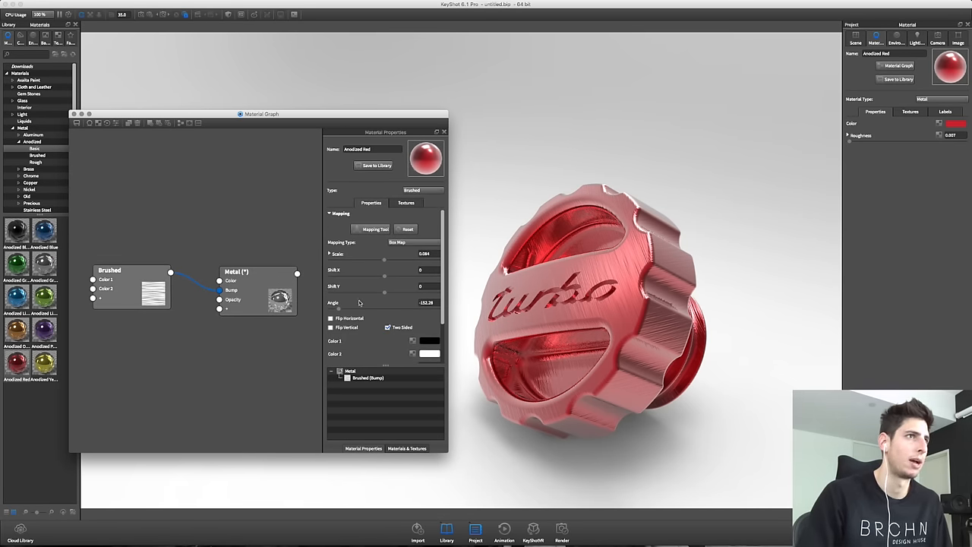
scroll("down", 3)
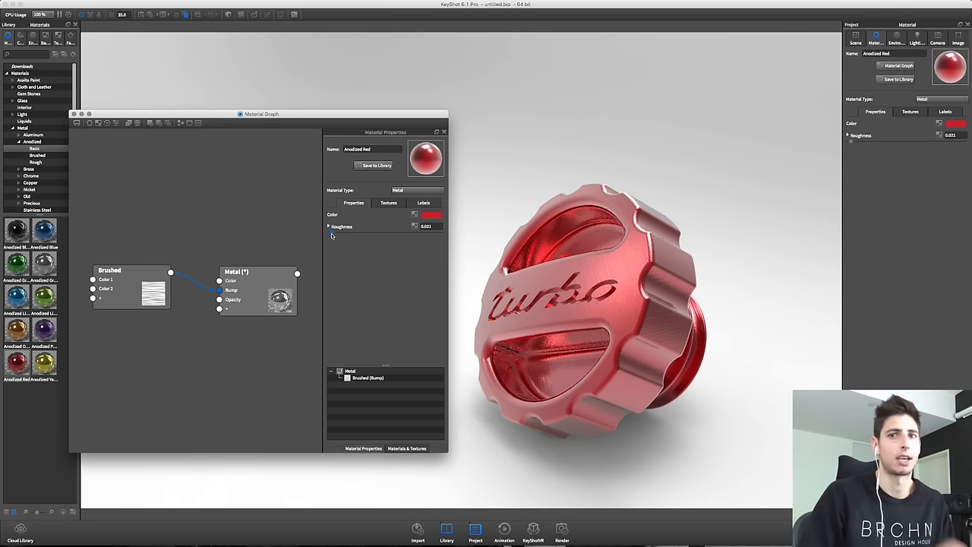
mouse_move(336, 236)
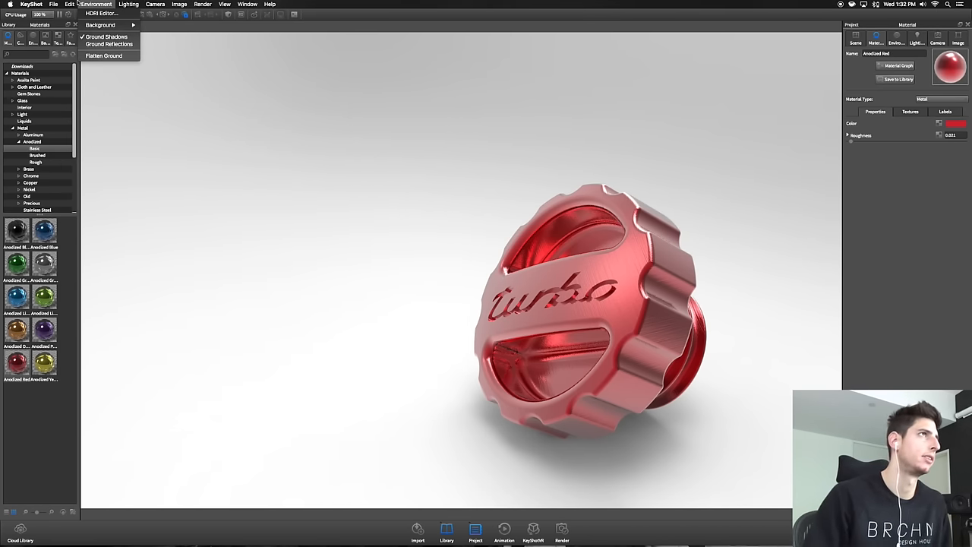
Step: Add a ground plane and pick a procedural wood material from the Library
left_click(70, 4)
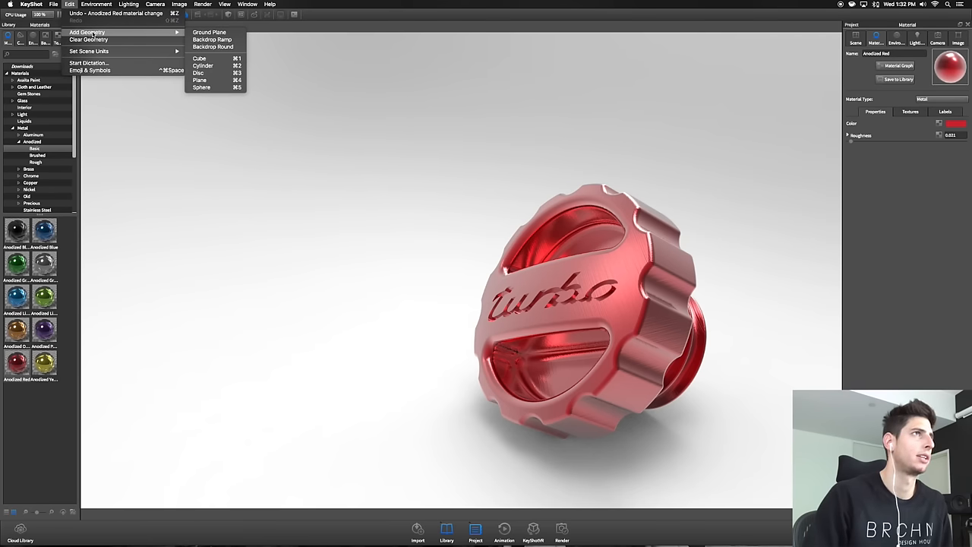
mouse_move(215, 32)
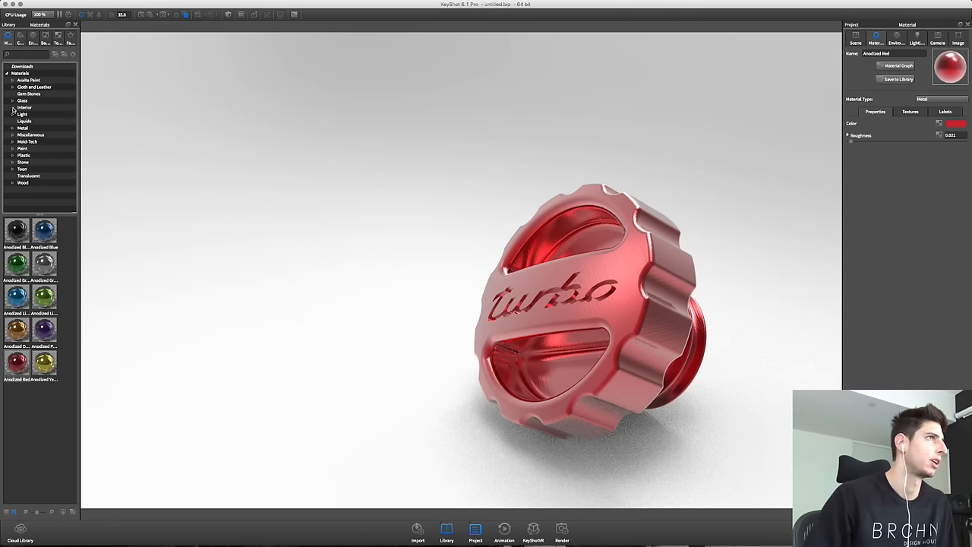
left_click(13, 183)
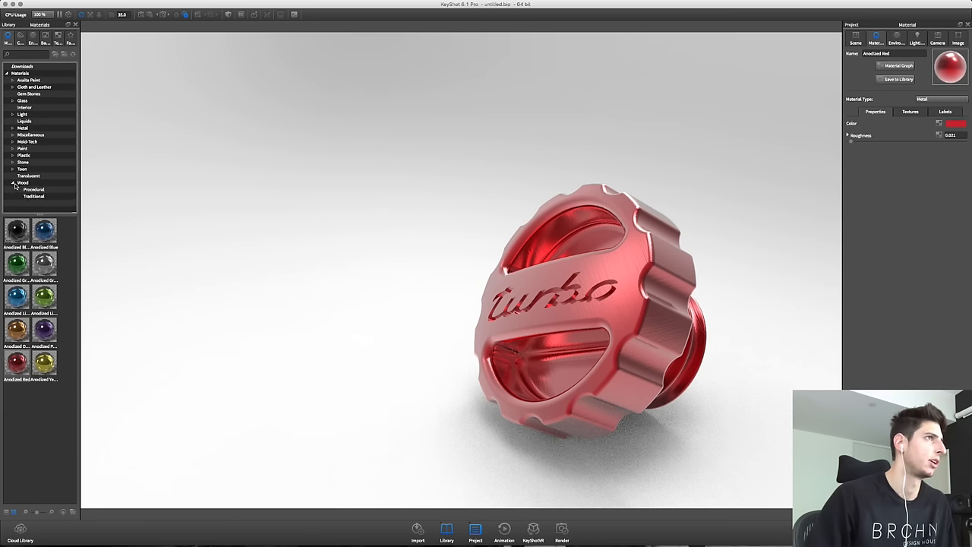
left_click(34, 189)
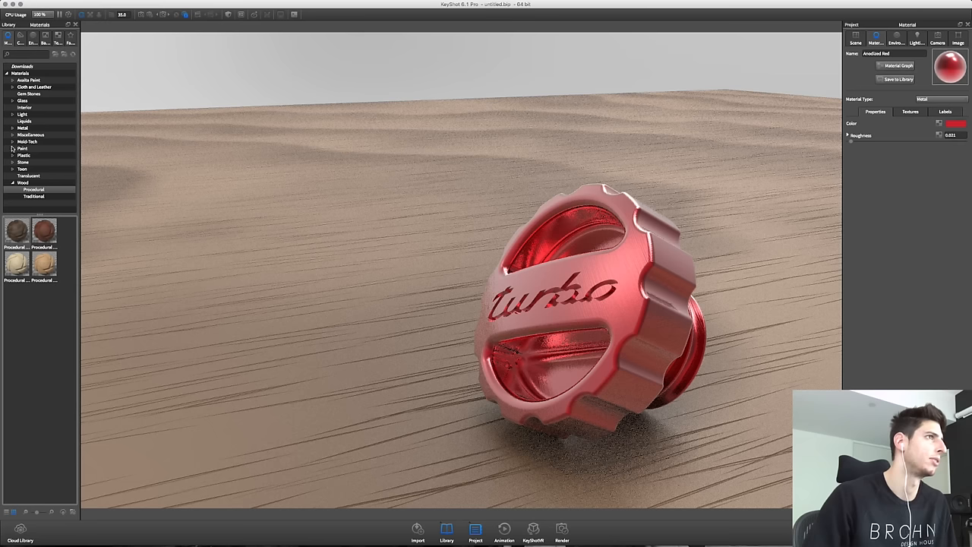
Step: Open the Stone materials category for marble and go to the camera settings
left_click(22, 162)
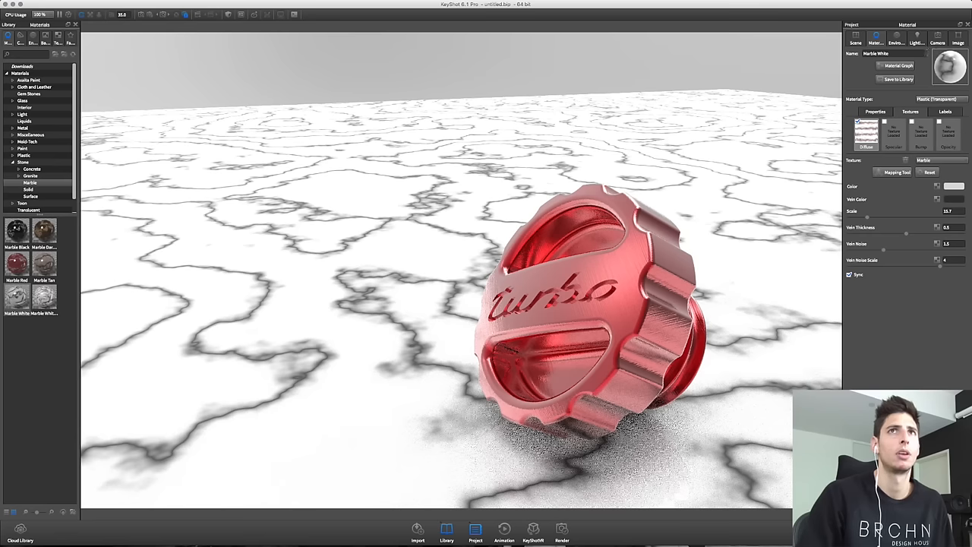
left_click(938, 38)
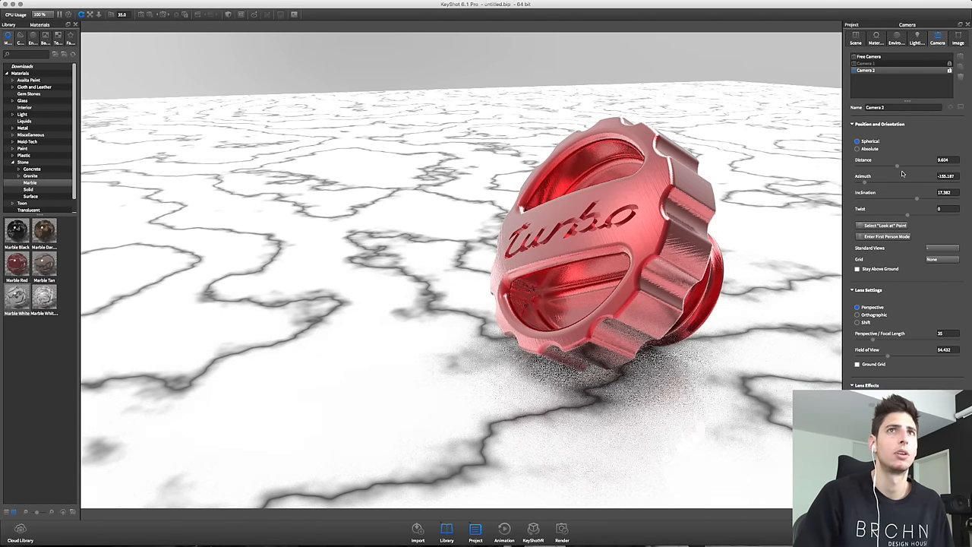
Step: Light the scene with the Dosch-Apartment HDRI and a plain white colour background
left_click(916, 38)
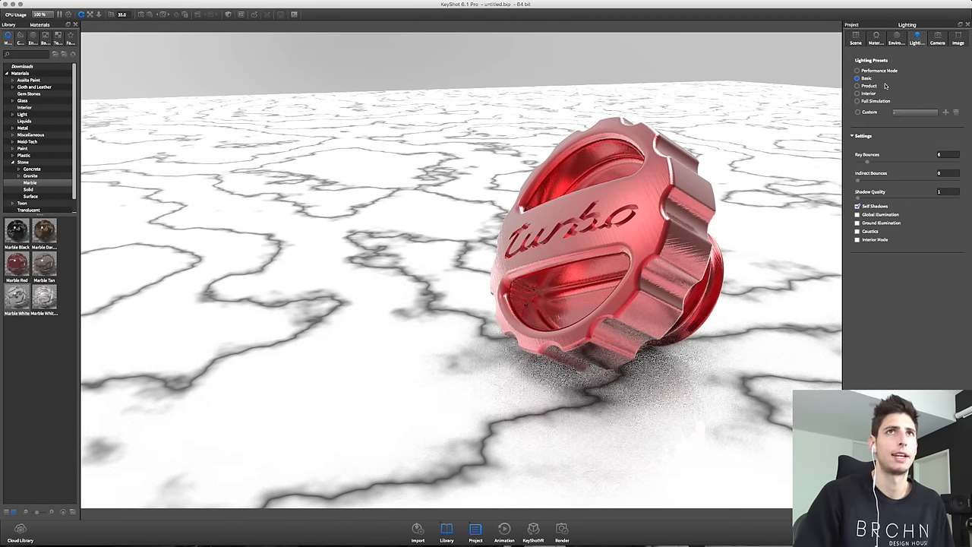
left_click(896, 38)
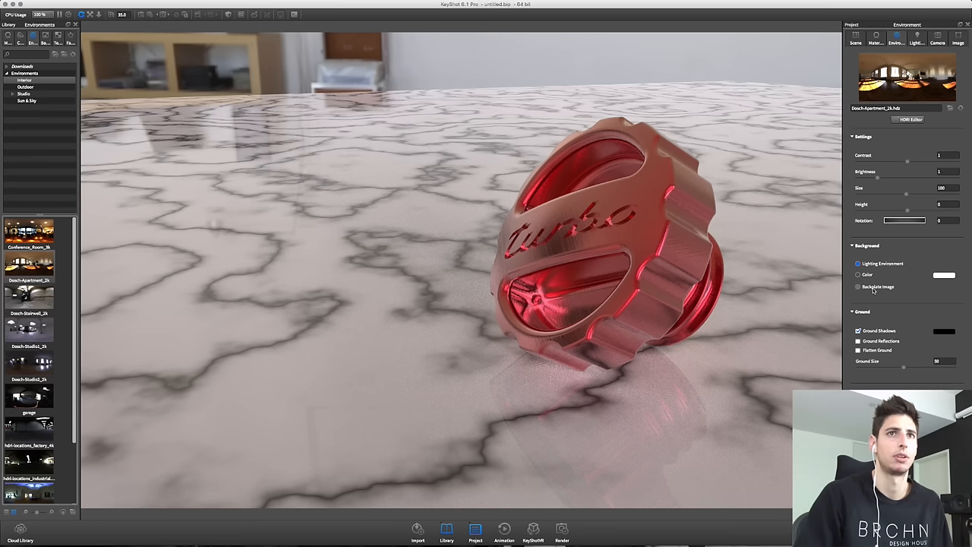
left_click(858, 274)
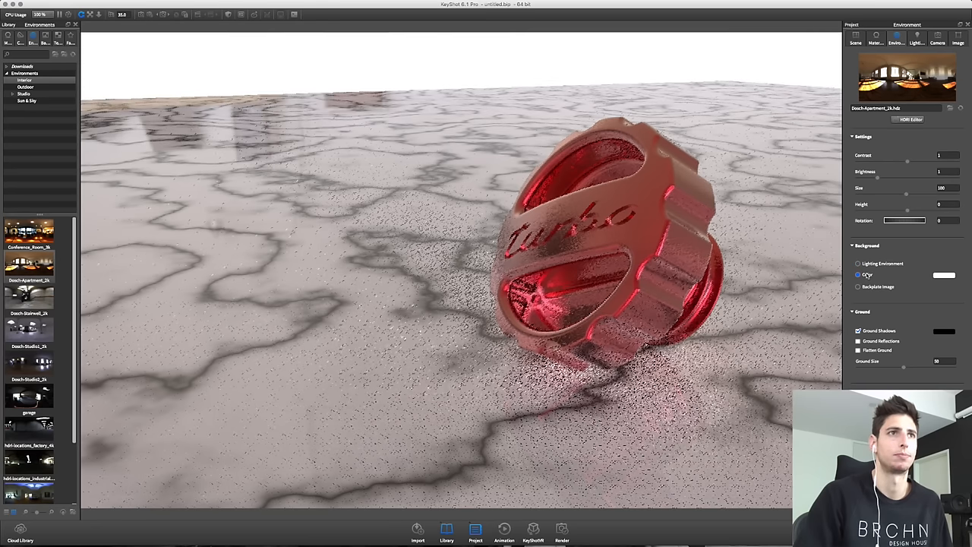
left_click(859, 263)
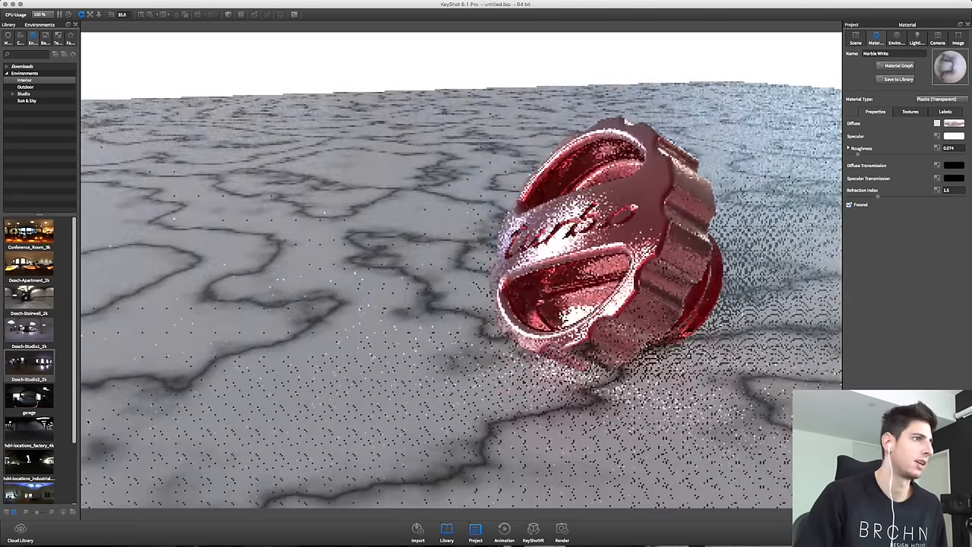
scroll("down", 3)
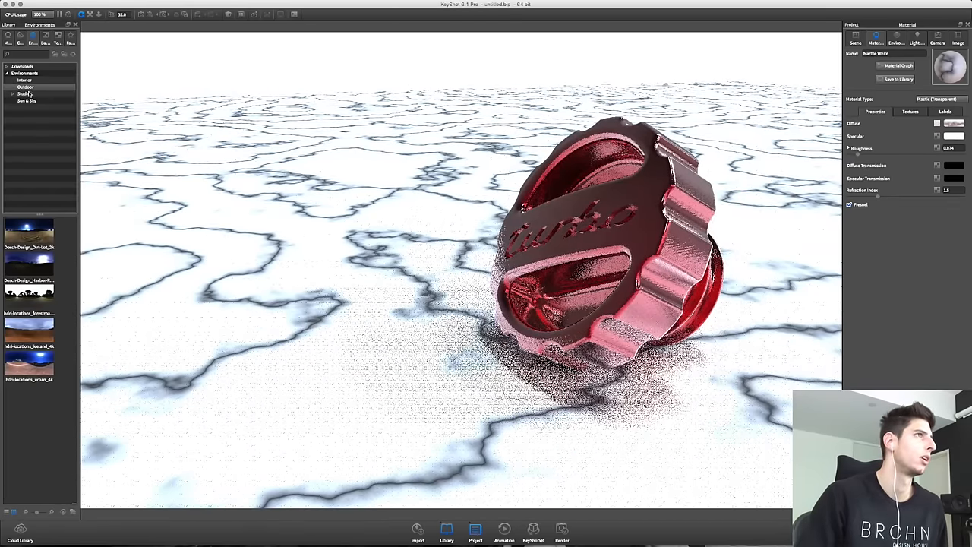
Step: Apply the Studio Black Floor Gradient environment with the Product lighting preset
left_click(23, 80)
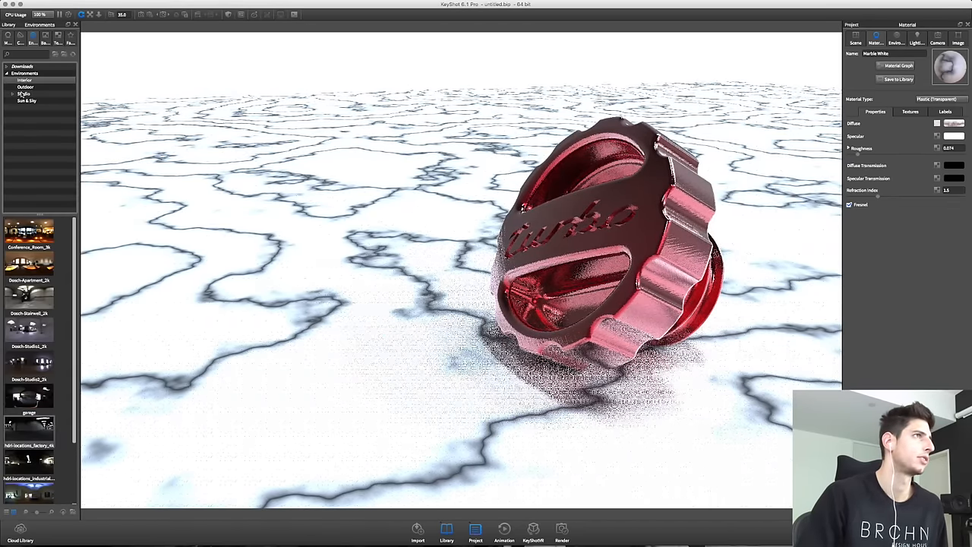
left_click(25, 94)
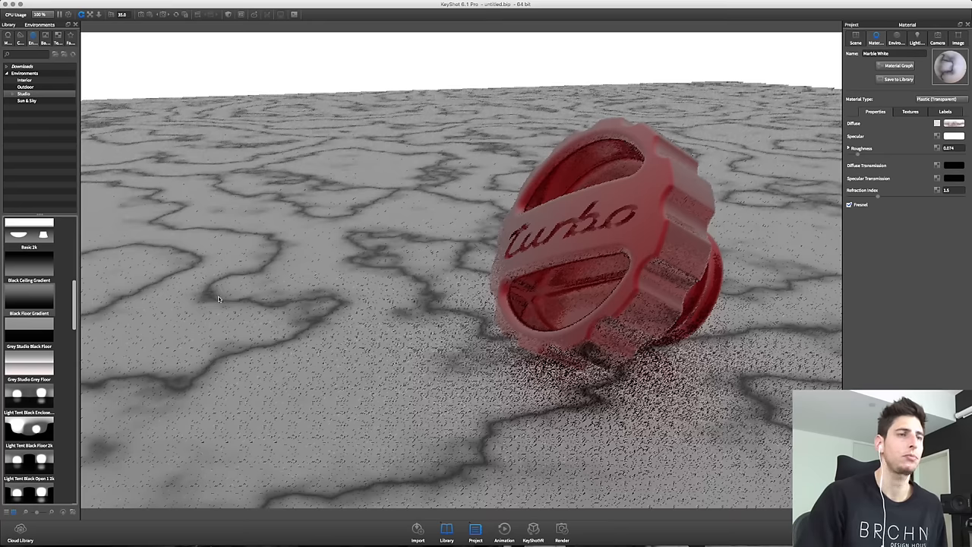
left_click(916, 37)
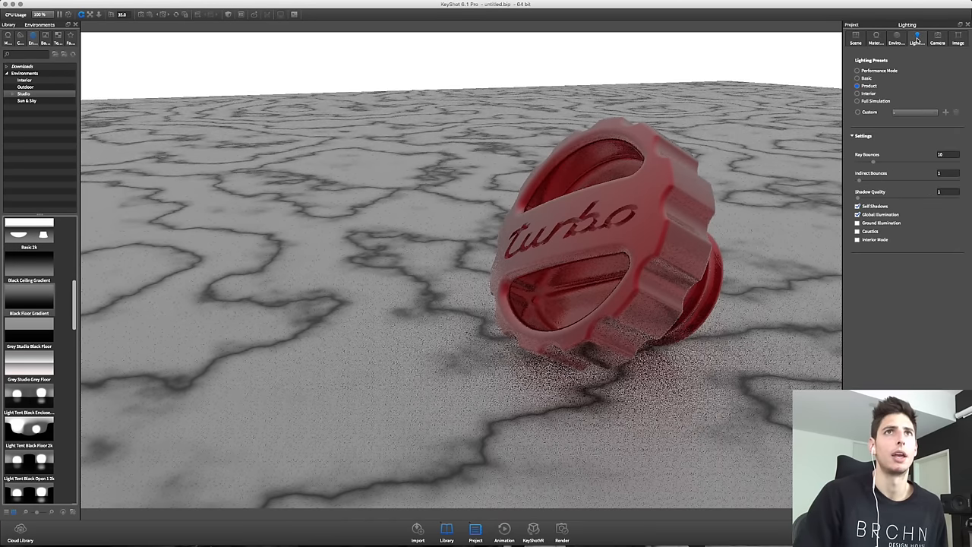
left_click(897, 36)
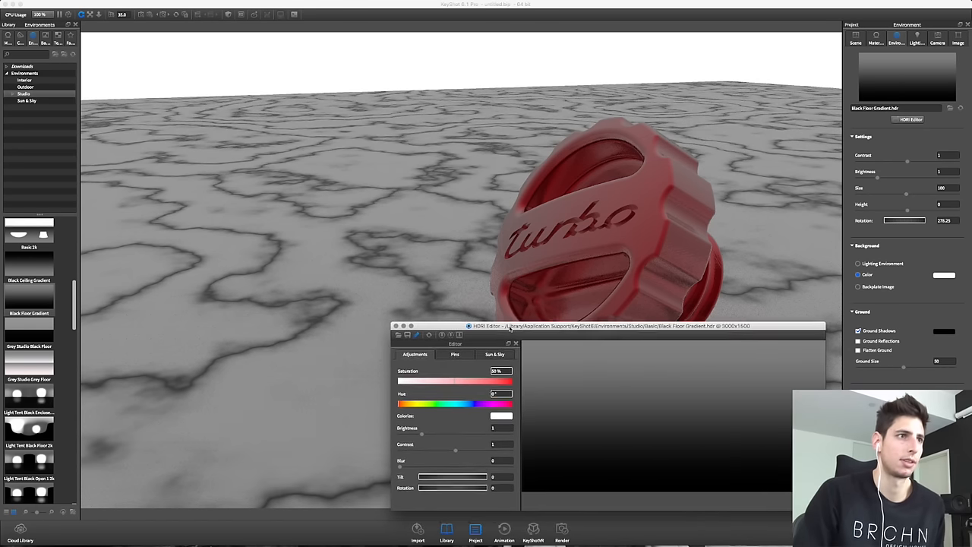
Step: Add a wide top highlight pin with adjusted falloff, plus a half-disc pin
left_click(455, 354)
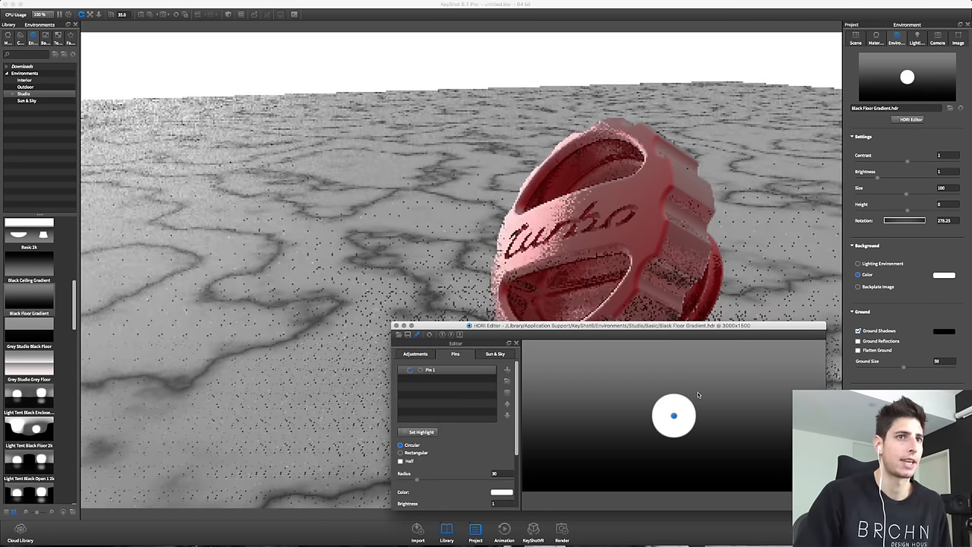
left_click_drag(674, 415, 660, 363)
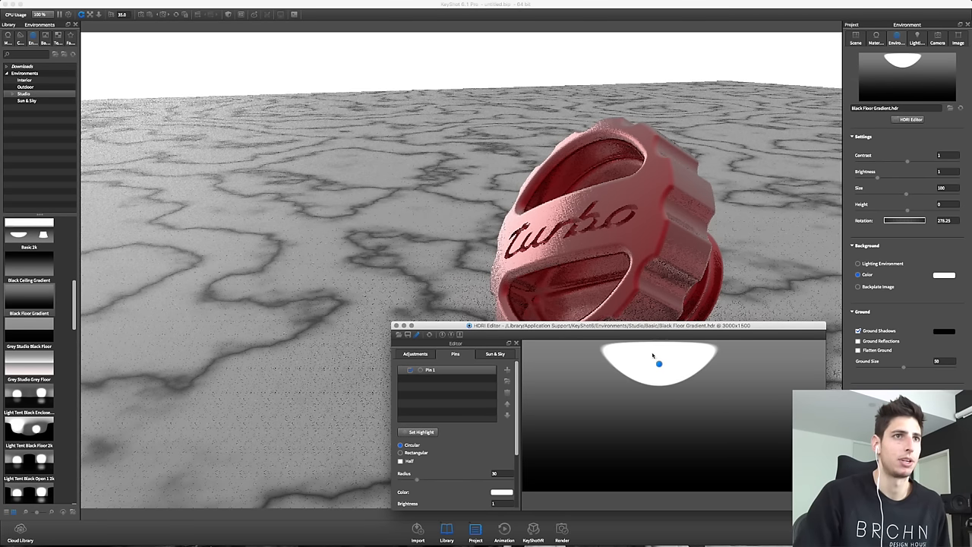
left_click_drag(659, 364, 650, 352)
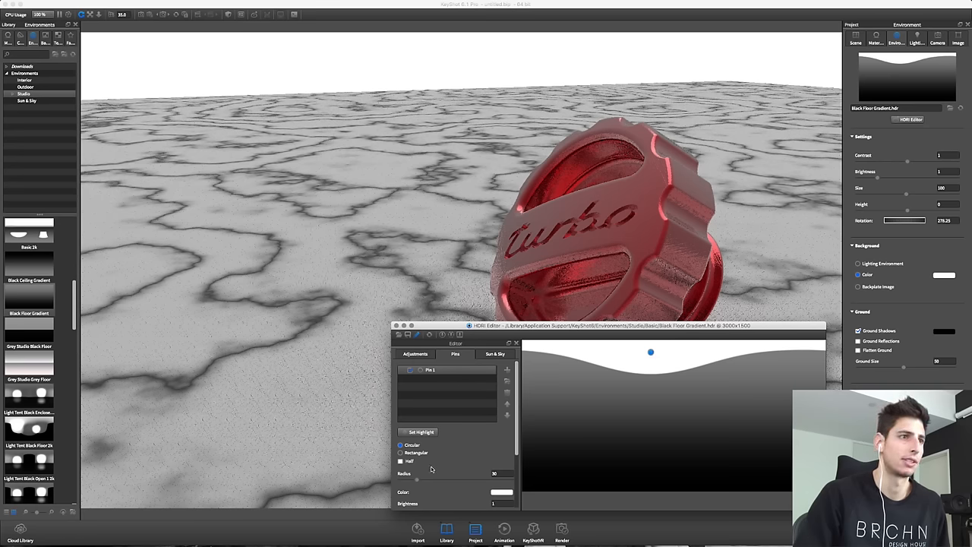
left_click(490, 501)
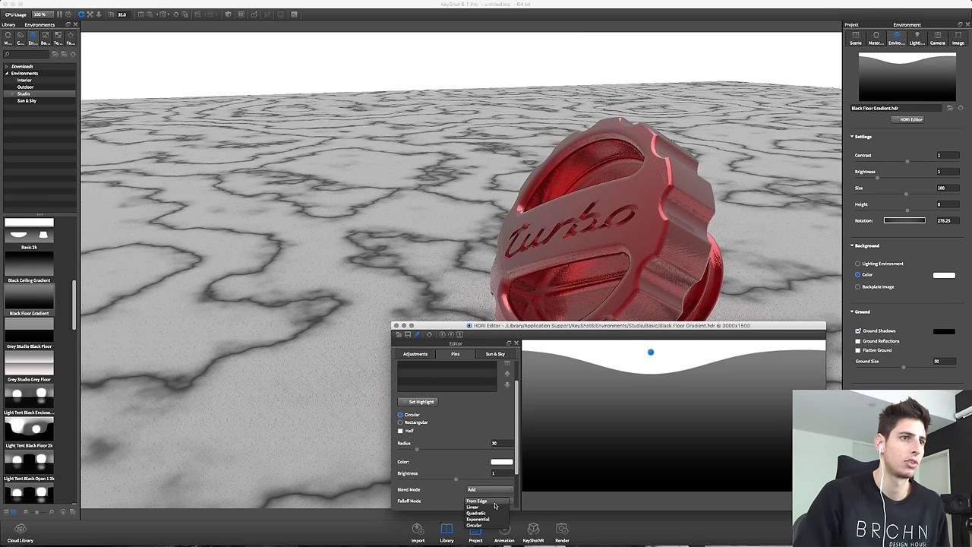
left_click(474, 507)
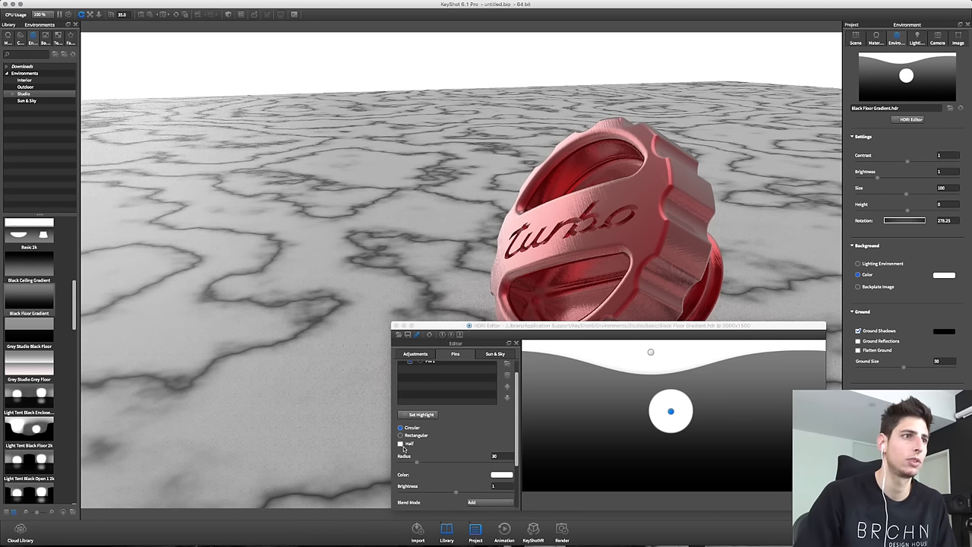
left_click(401, 444)
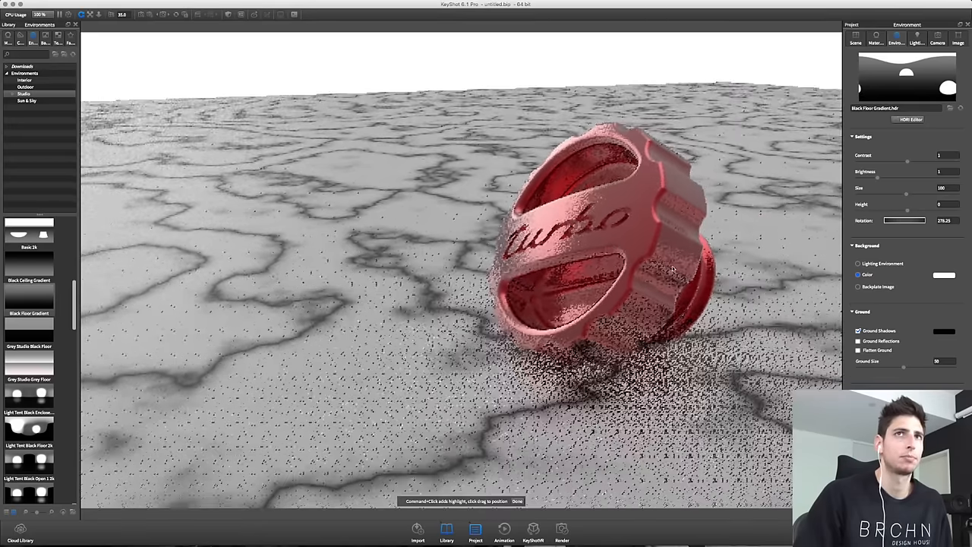
Step: Finish placing the highlight and return to the saved Camera 2 view
left_click(937, 36)
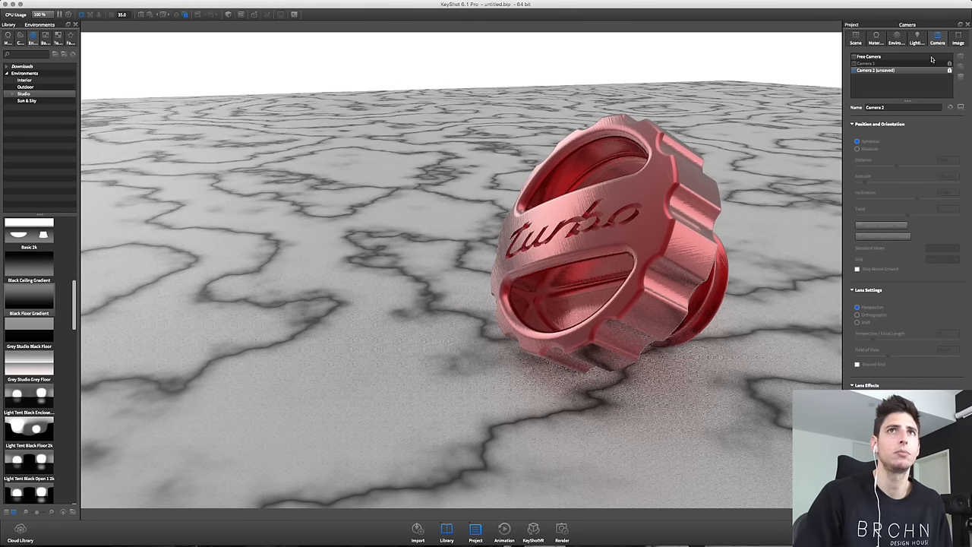
left_click(896, 38)
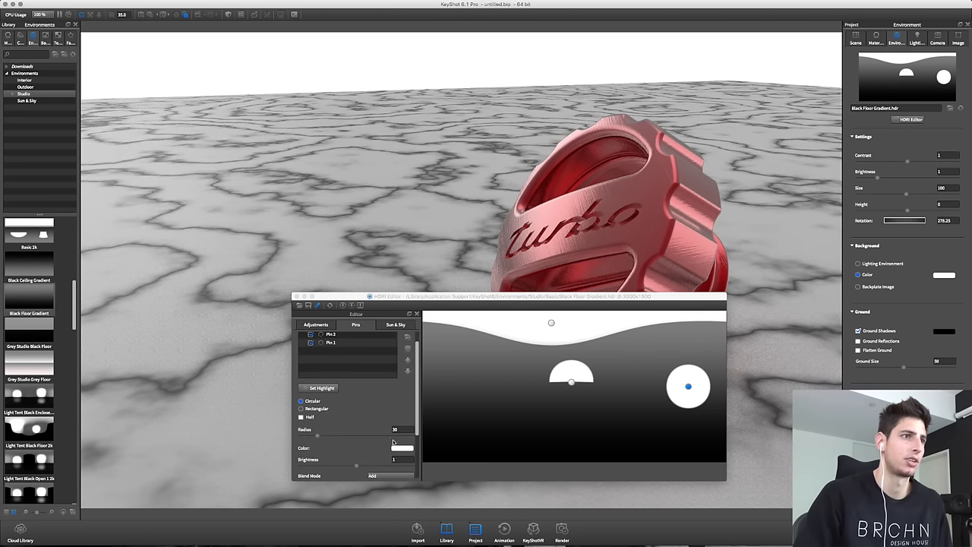
Step: Give the right light pin a warm orange temperature of about 4133 K
left_click(403, 447)
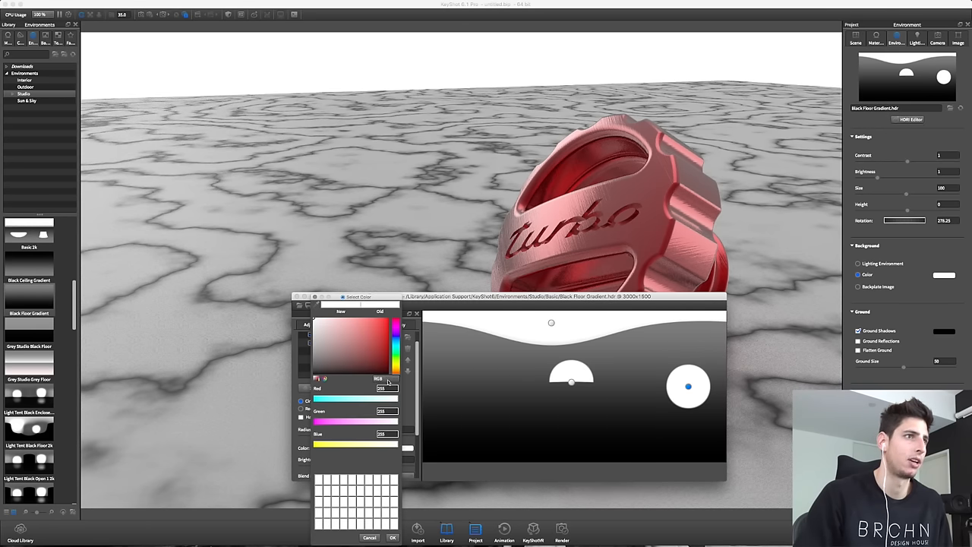
left_click(379, 379)
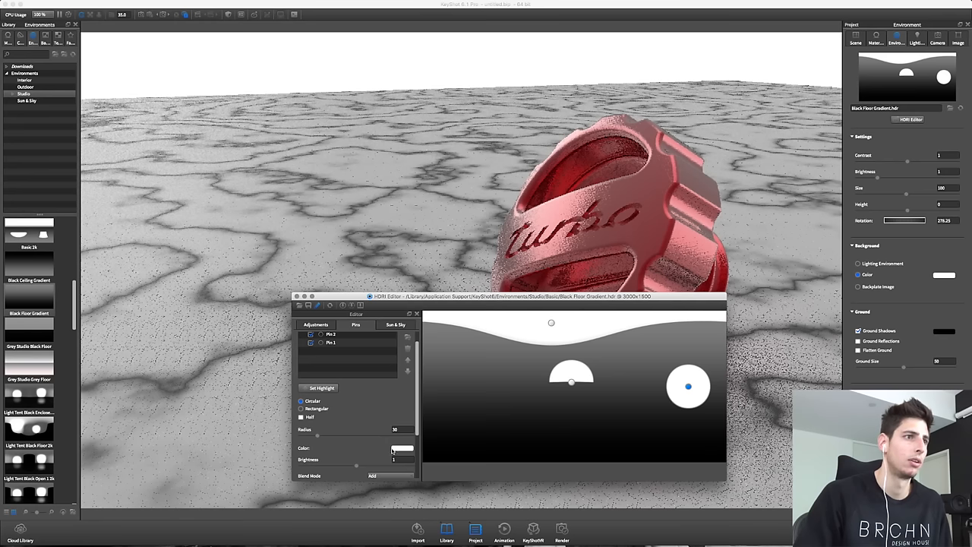
left_click(402, 448)
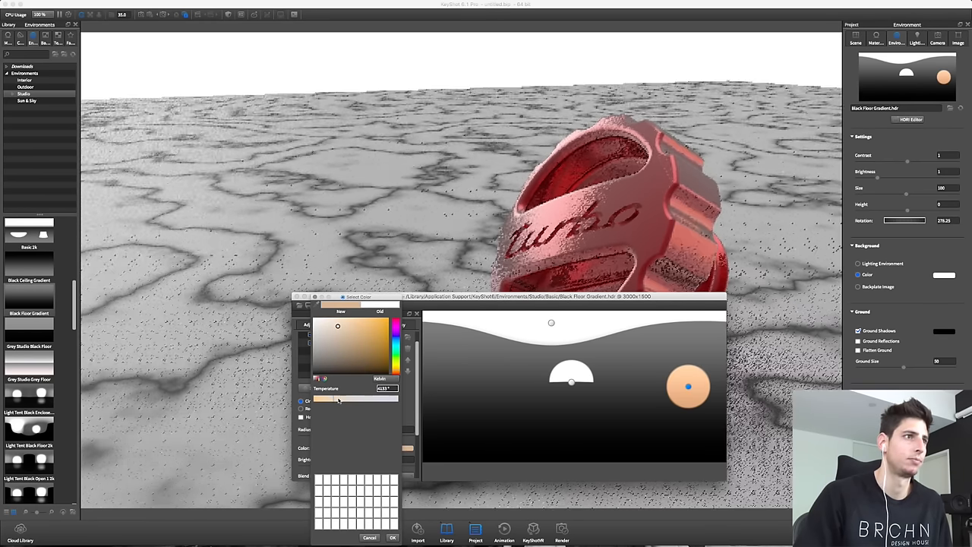
left_click_drag(338, 399, 331, 398)
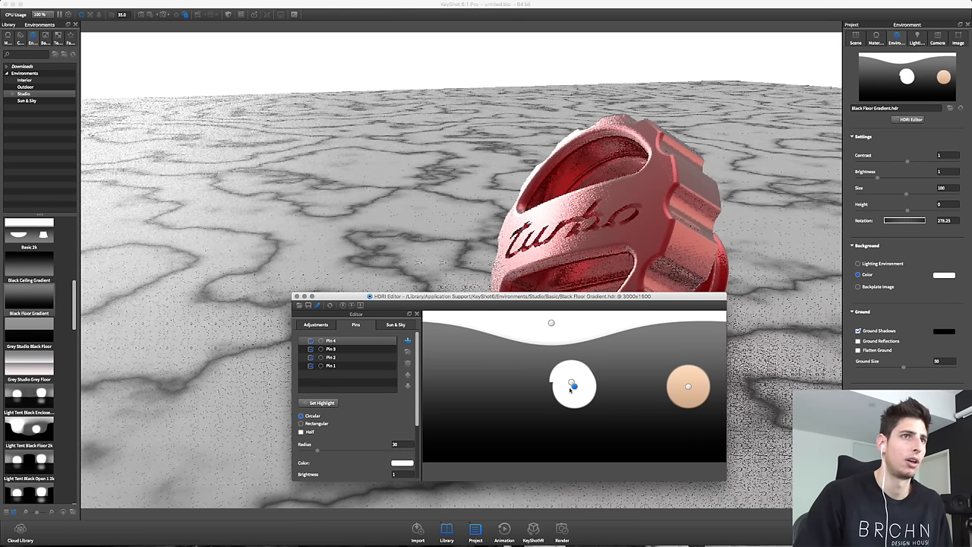
Step: Move the rectangular HDRI pin to the left of the map and color it light cyan
left_click_drag(573, 386, 487, 365)
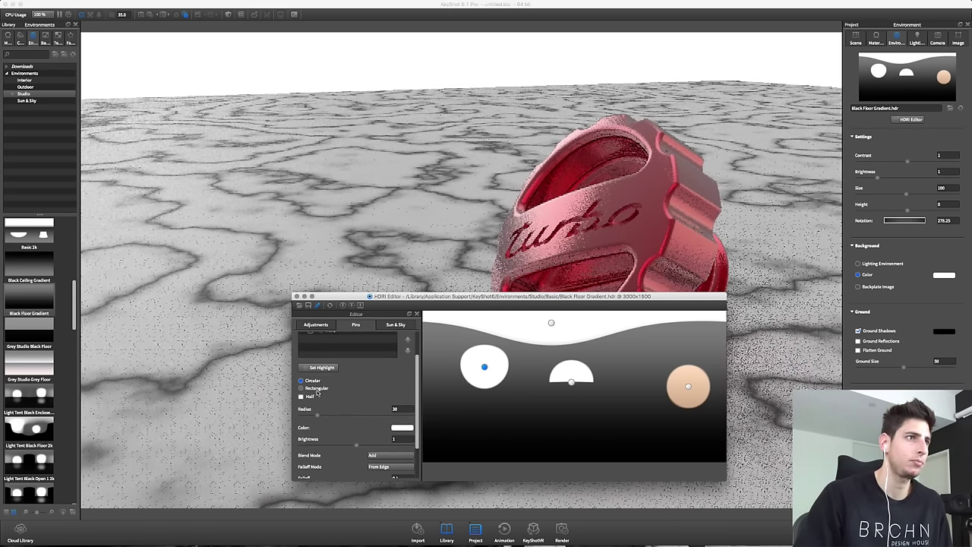
left_click(302, 389)
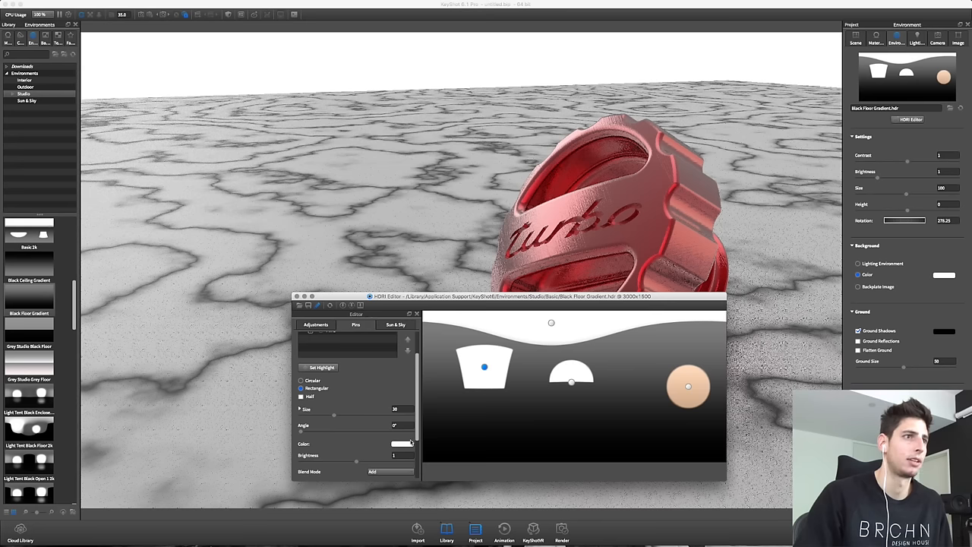
left_click(403, 443)
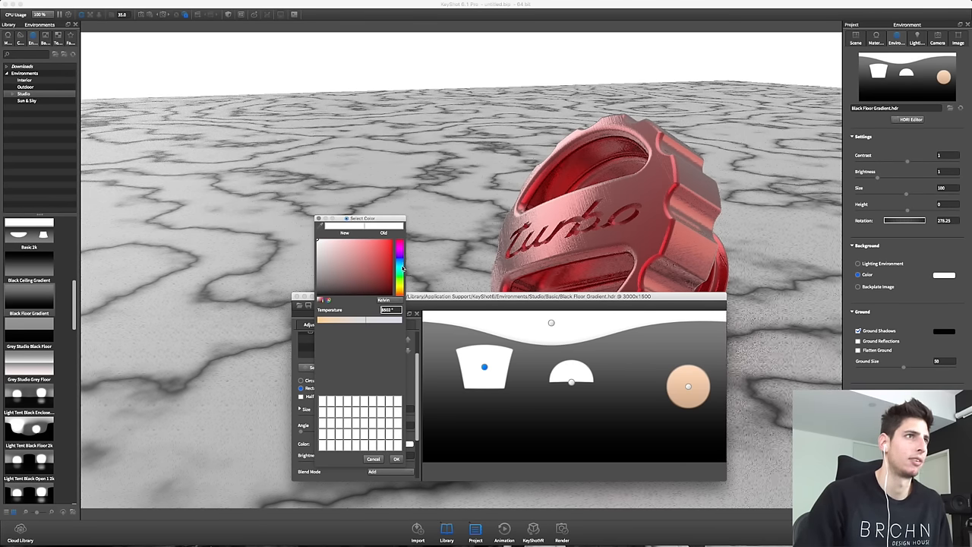
left_click(353, 244)
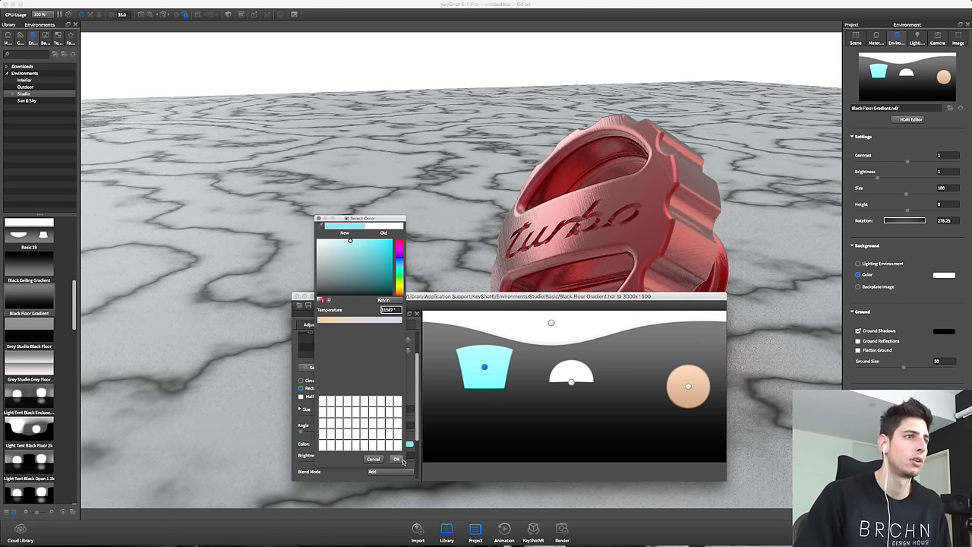
left_click(395, 459)
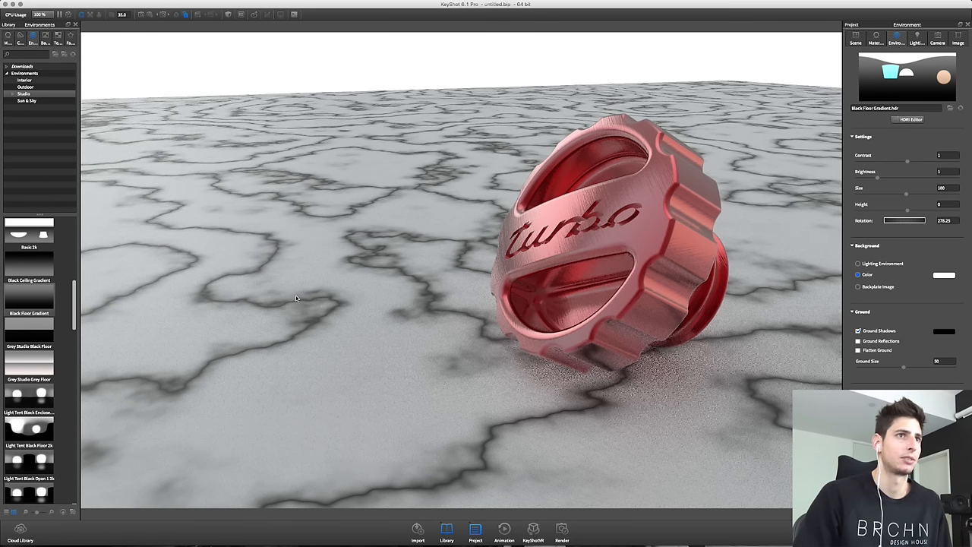
mouse_move(574, 363)
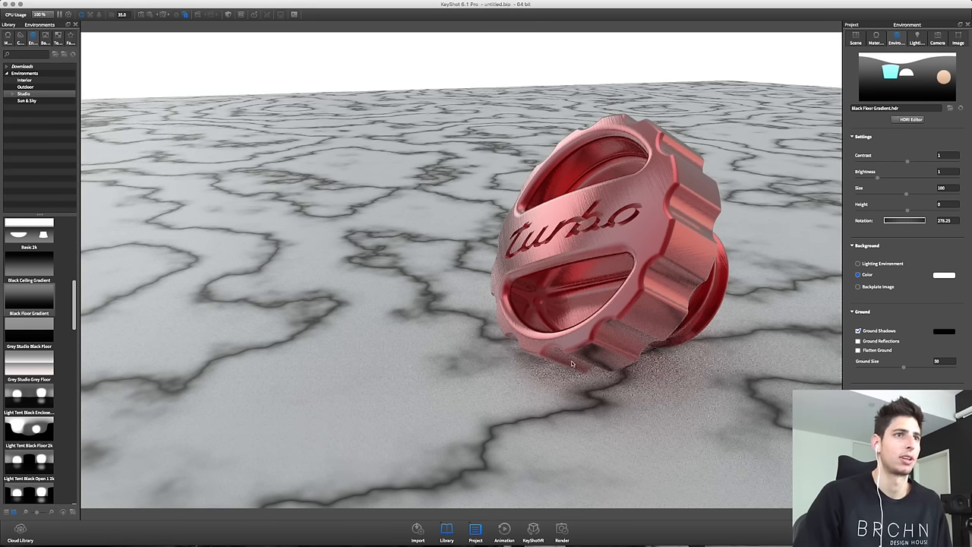
mouse_move(608, 389)
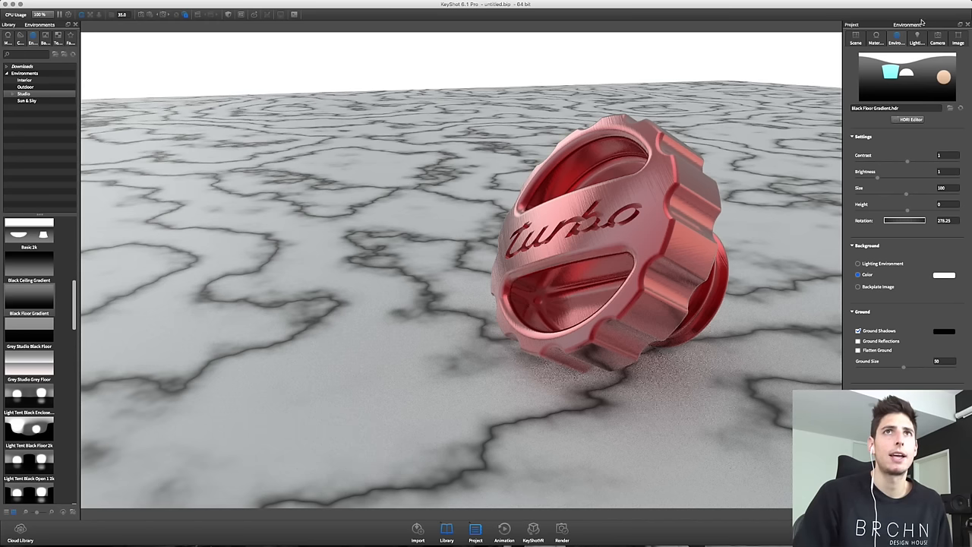
Step: Open the Camera settings and enable depth of field focused on the red turbo cap
left_click(937, 39)
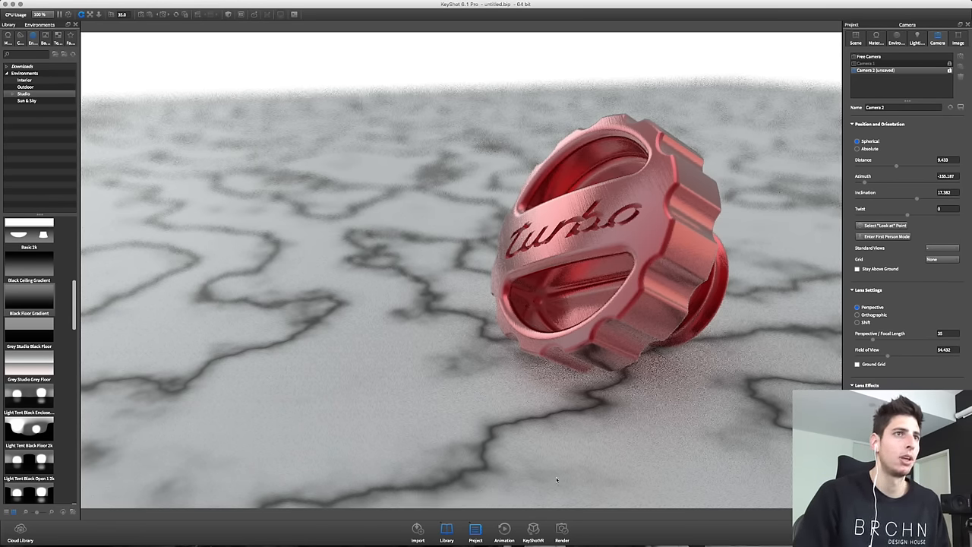
mouse_move(588, 393)
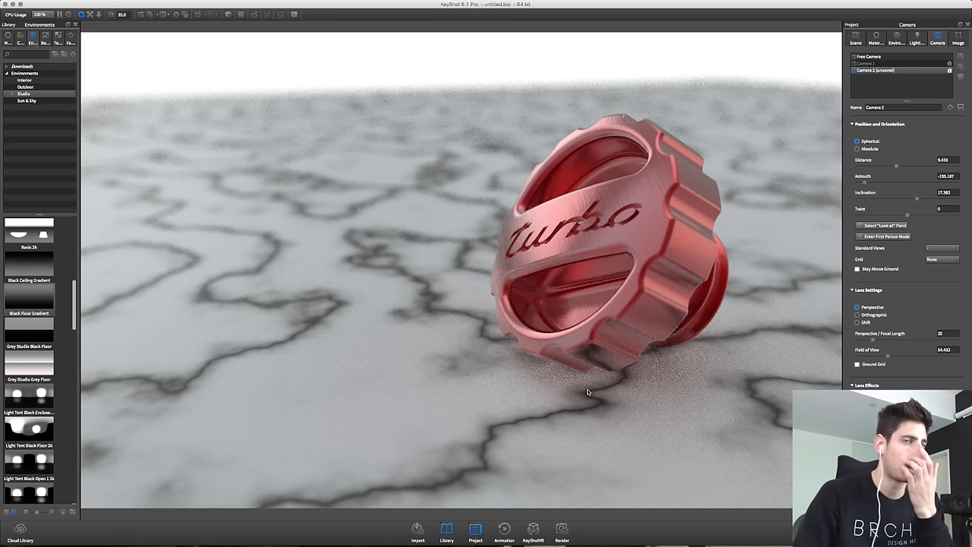
mouse_move(595, 417)
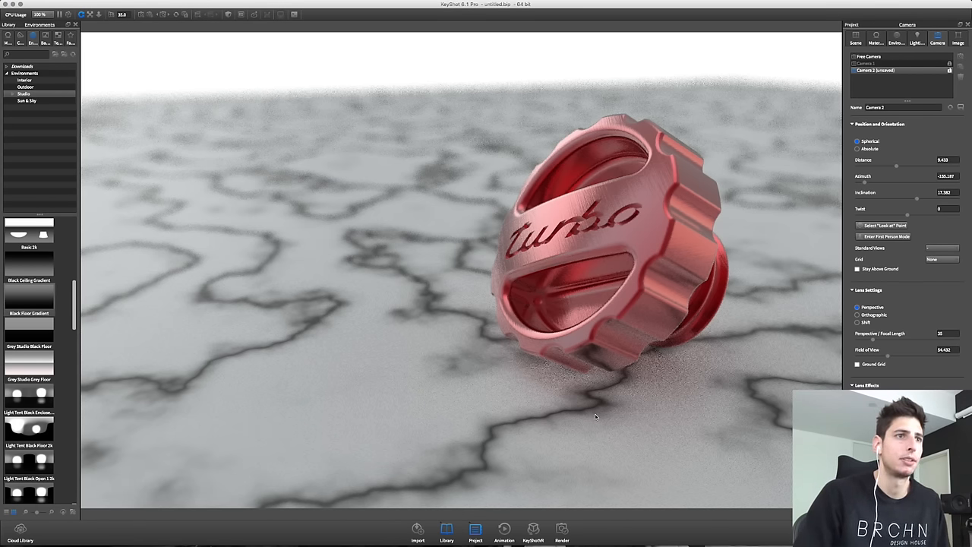
Step: Select the marble floor to show the Marble White material properties
left_click(876, 38)
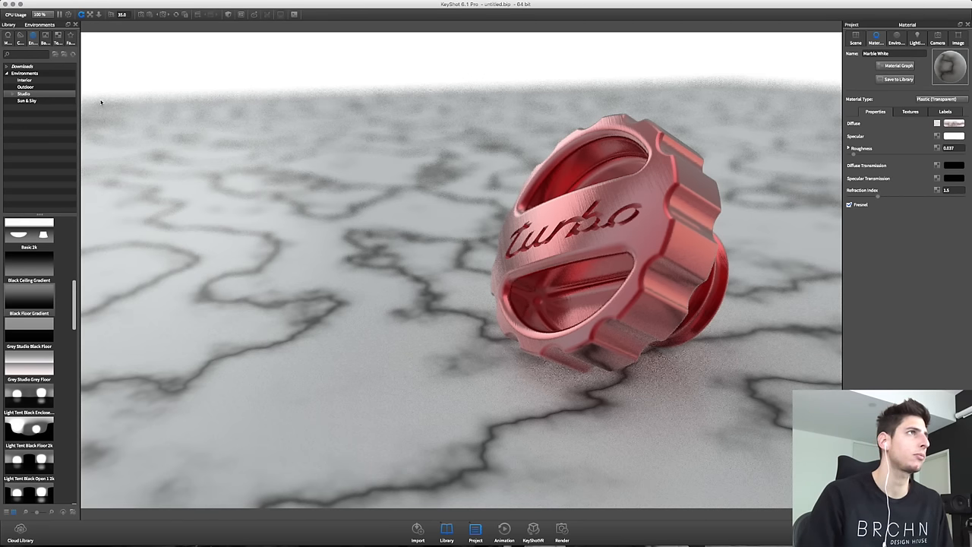
Step: Open the finished dark metal turbo cap scene from the menu bar
left_click(69, 5)
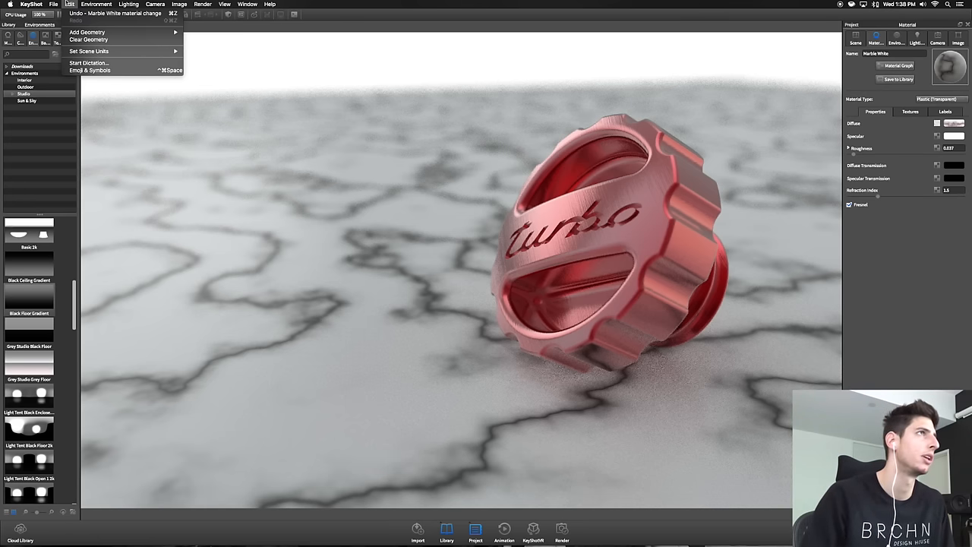
left_click(53, 4)
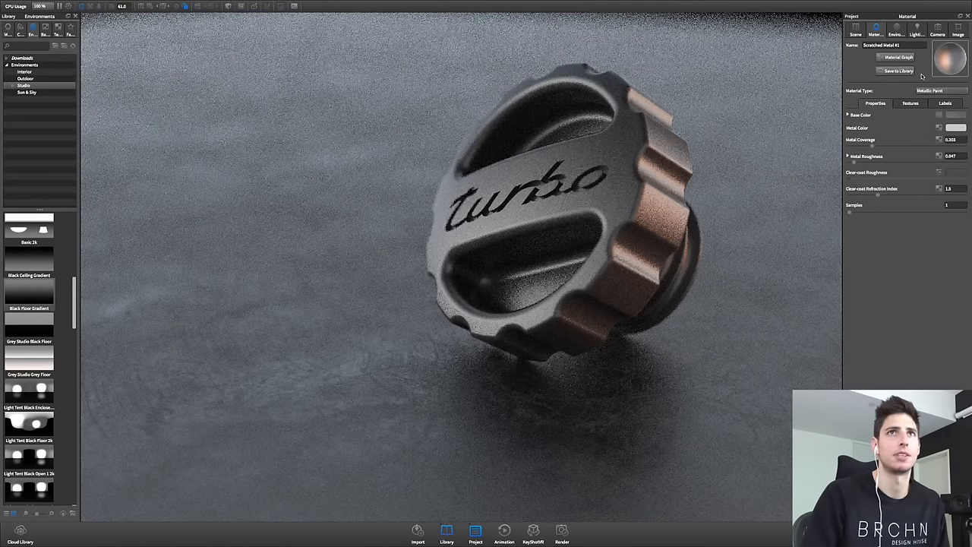
left_click(898, 57)
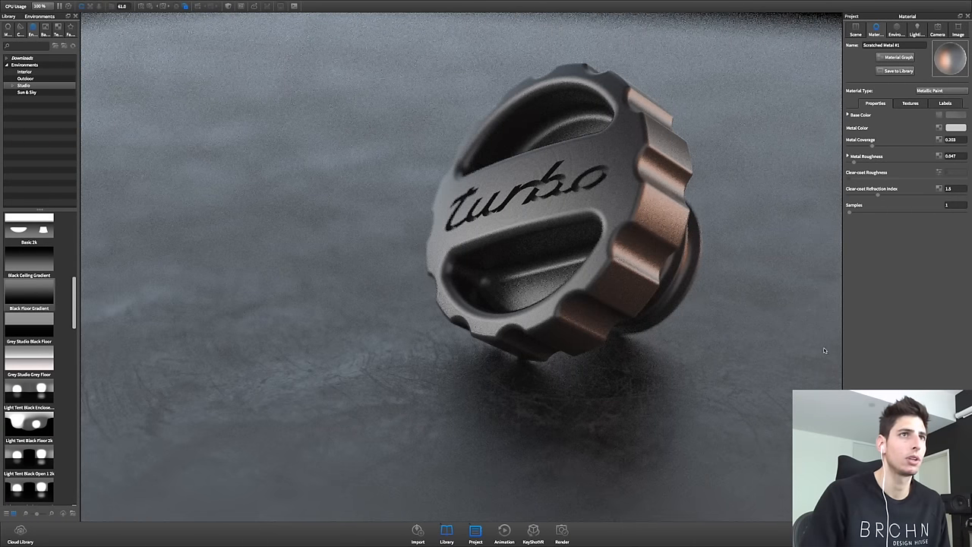
mouse_move(543, 245)
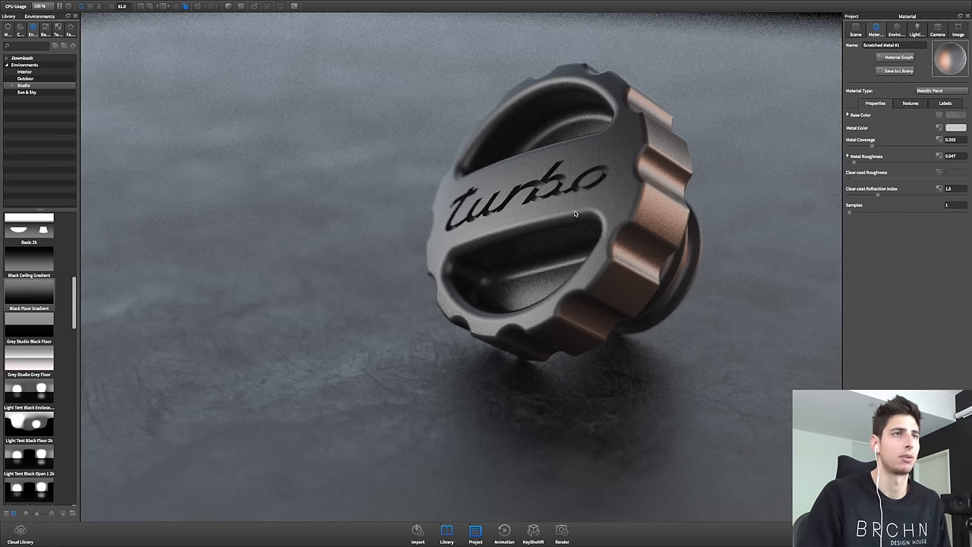
mouse_move(562, 232)
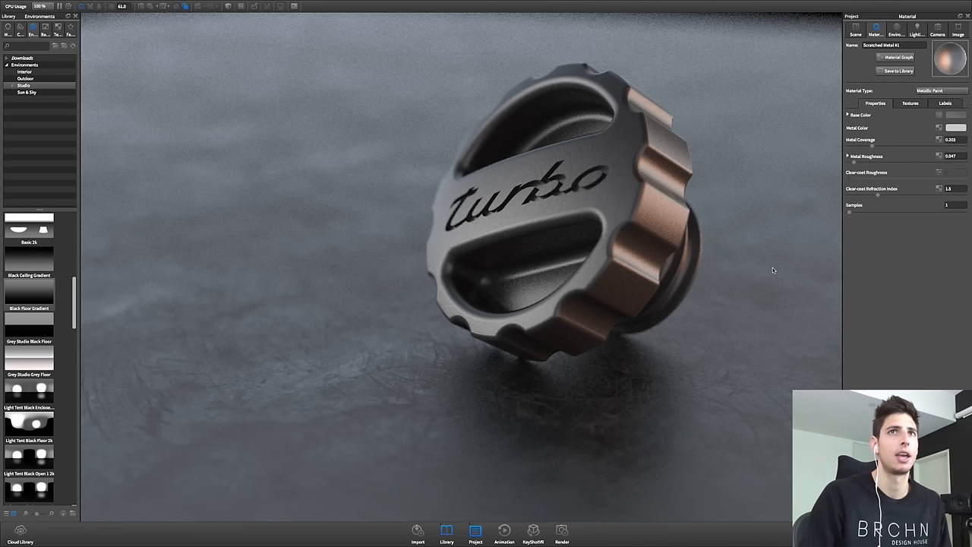
Step: Show the Black Ceiling Gradient HDRI and Grey Solid Vignette backplate settings
left_click(916, 31)
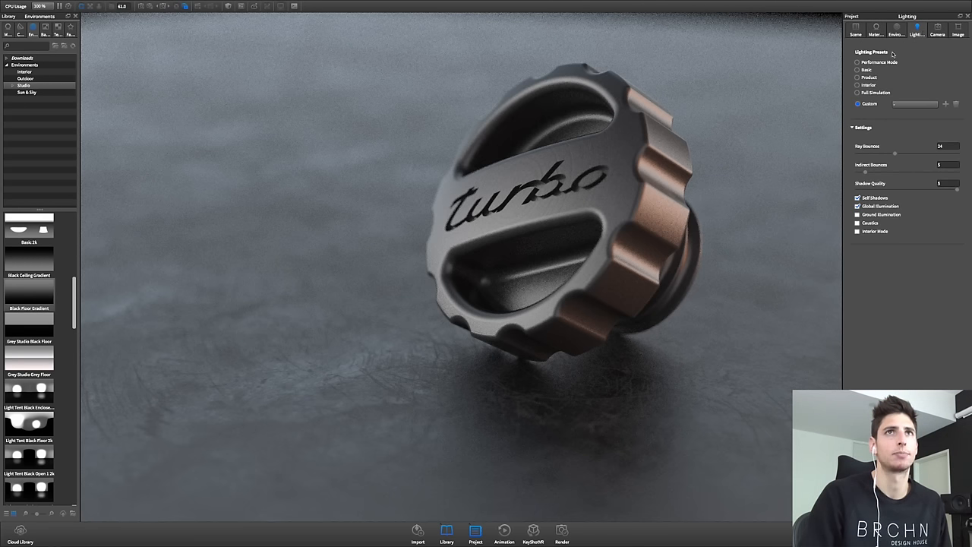
left_click(896, 29)
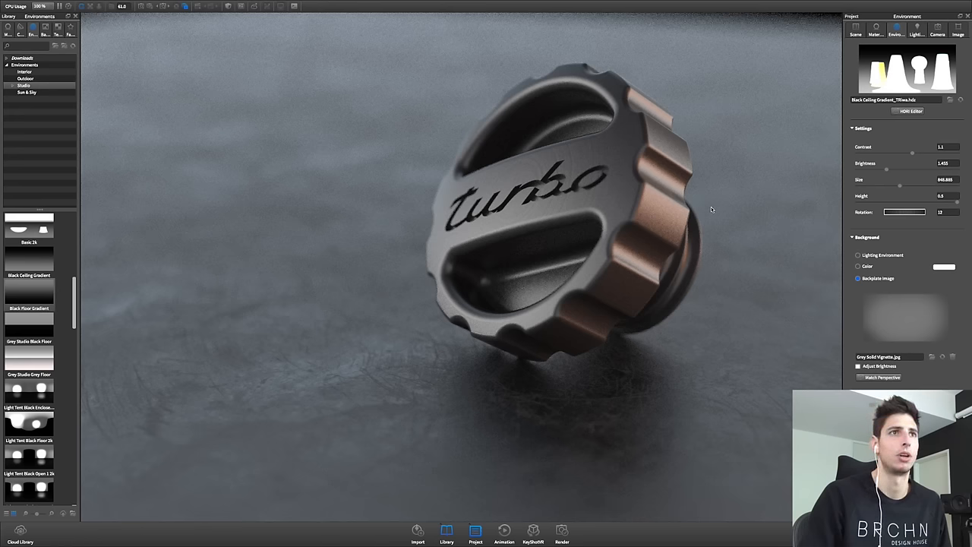
mouse_move(649, 213)
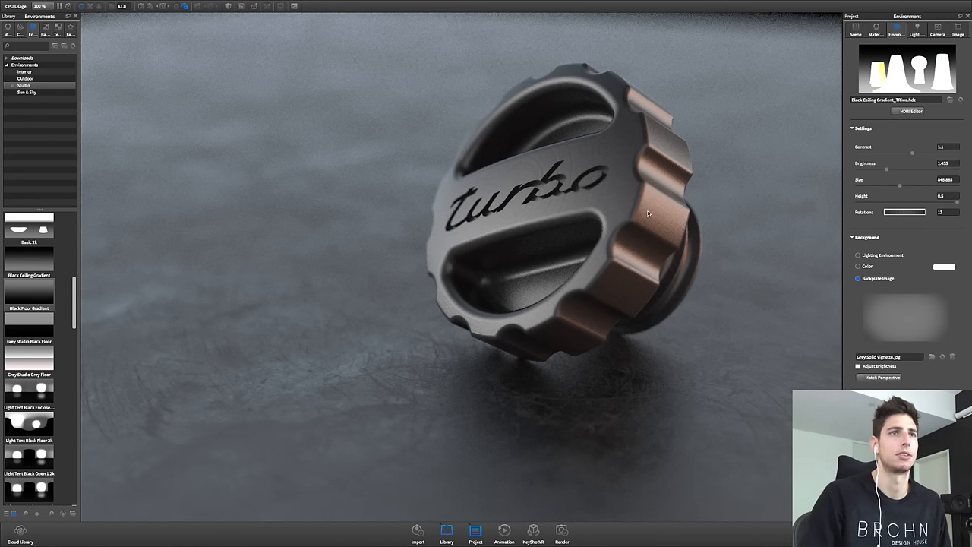
mouse_move(661, 186)
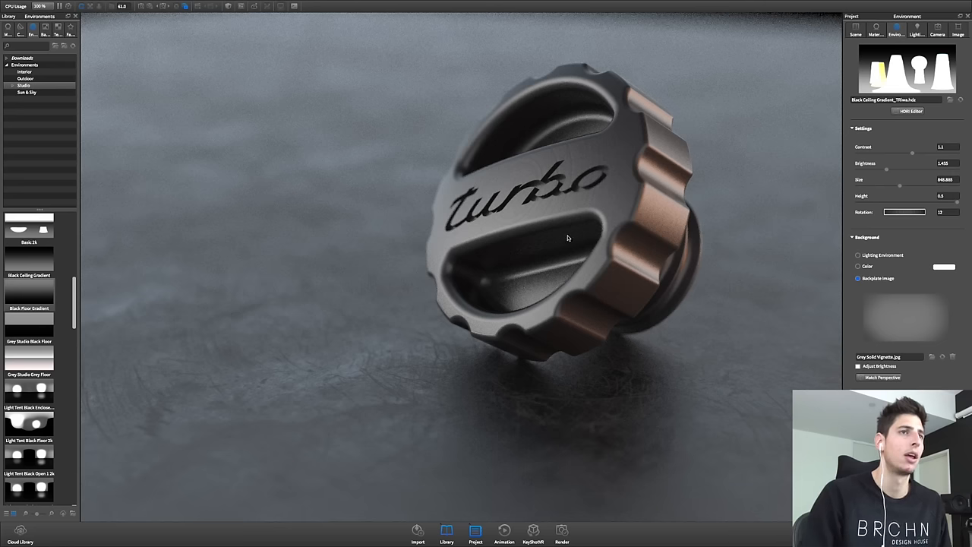
mouse_move(408, 235)
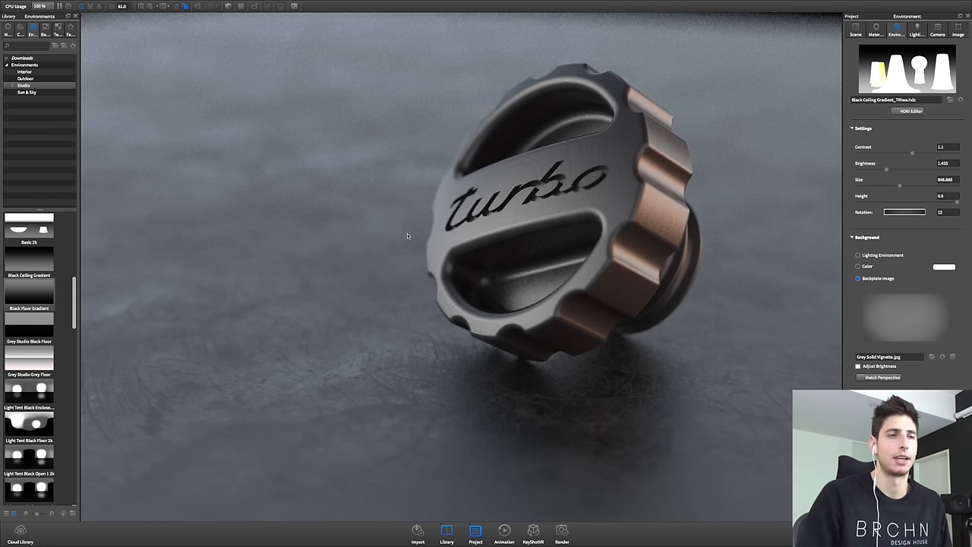
mouse_move(400, 245)
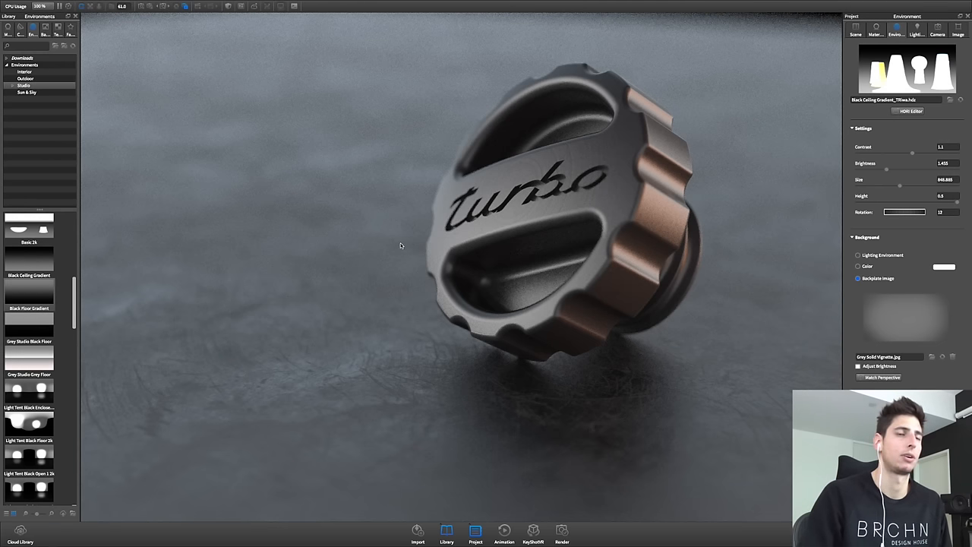